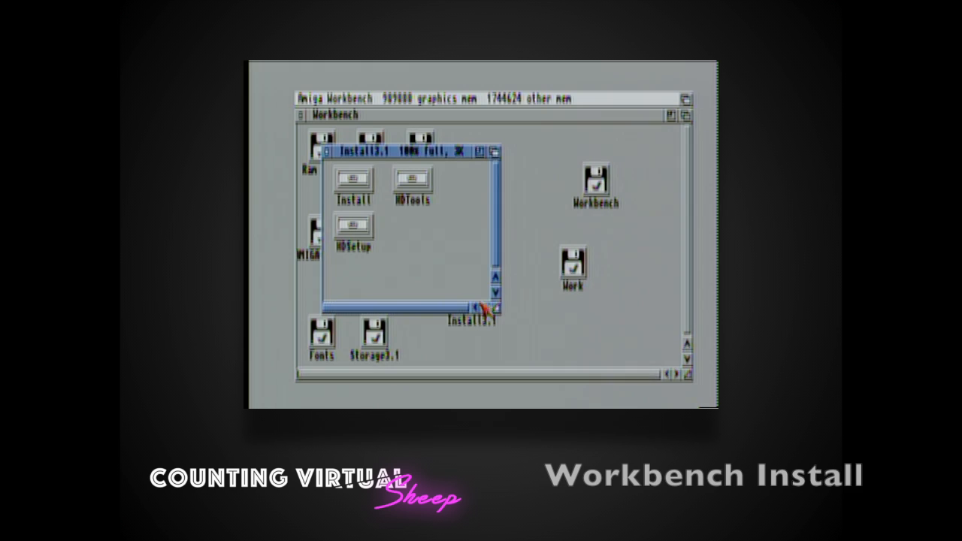
Step: Partition hard drive unit 0 with HDSetup and leave the setup tool
{"action": "double_click", "coordinate": [354, 229]}
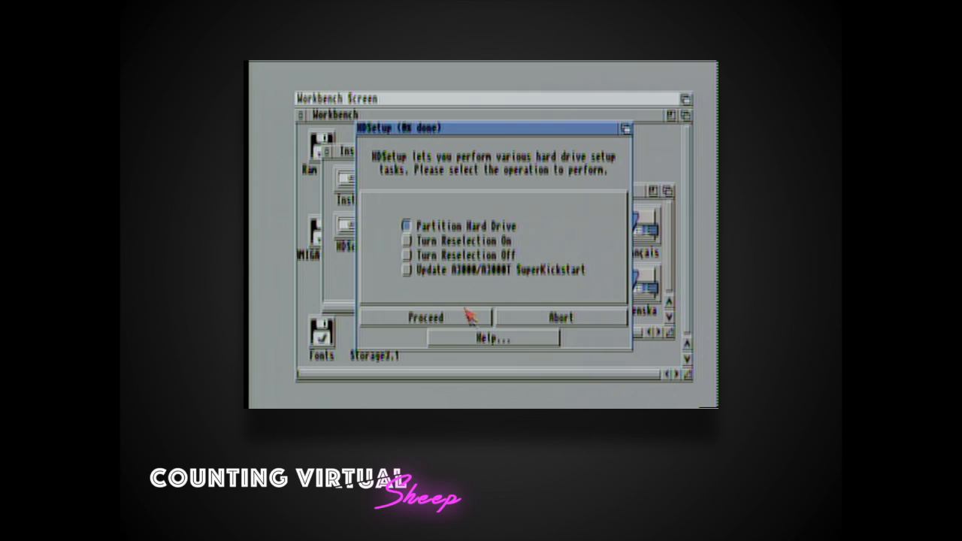
{"action": "left_click", "coordinate": [424, 317]}
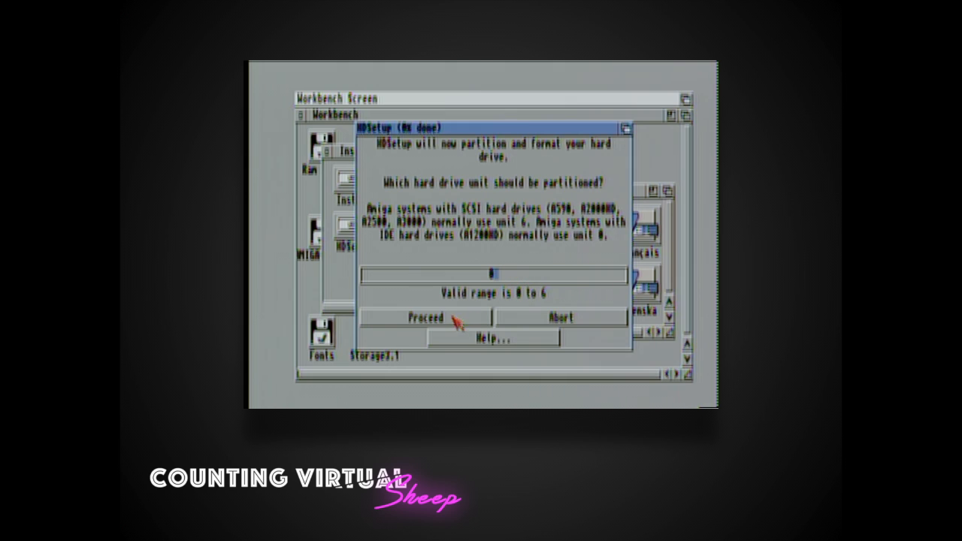
{"action": "left_click", "coordinate": [426, 319]}
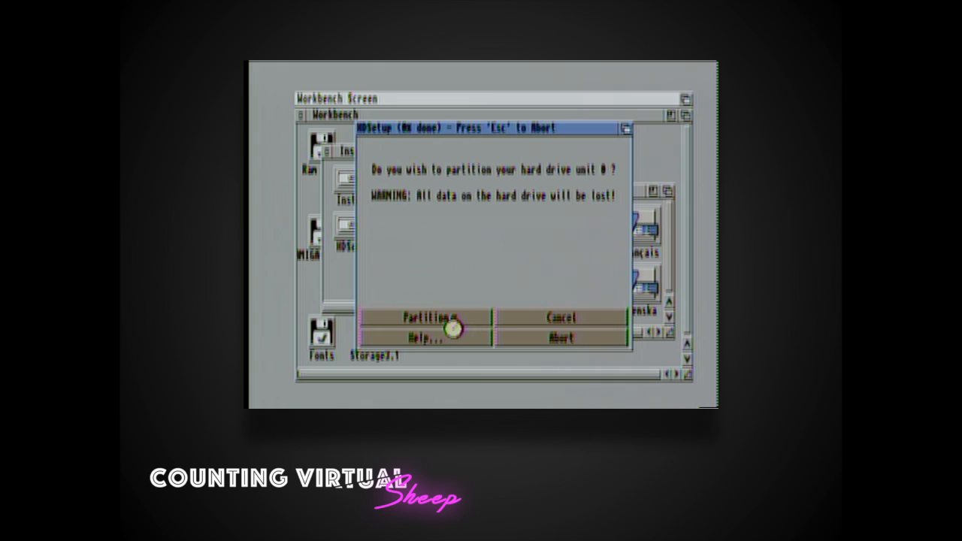
{"action": "left_click", "coordinate": [433, 316]}
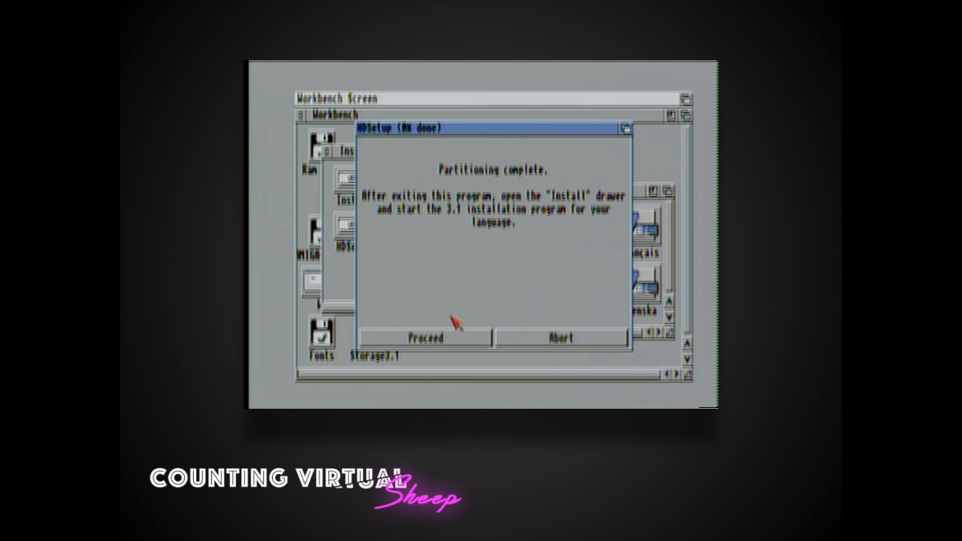
{"action": "left_click", "coordinate": [424, 337]}
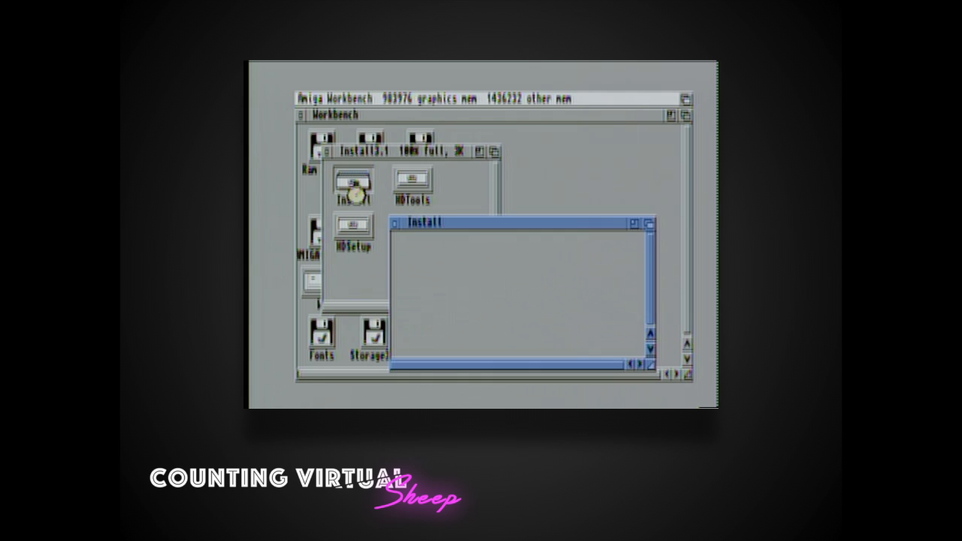
Step: Run the English installer for a full Release 3.1 install with American and British keymaps
{"action": "double_click", "coordinate": [354, 187]}
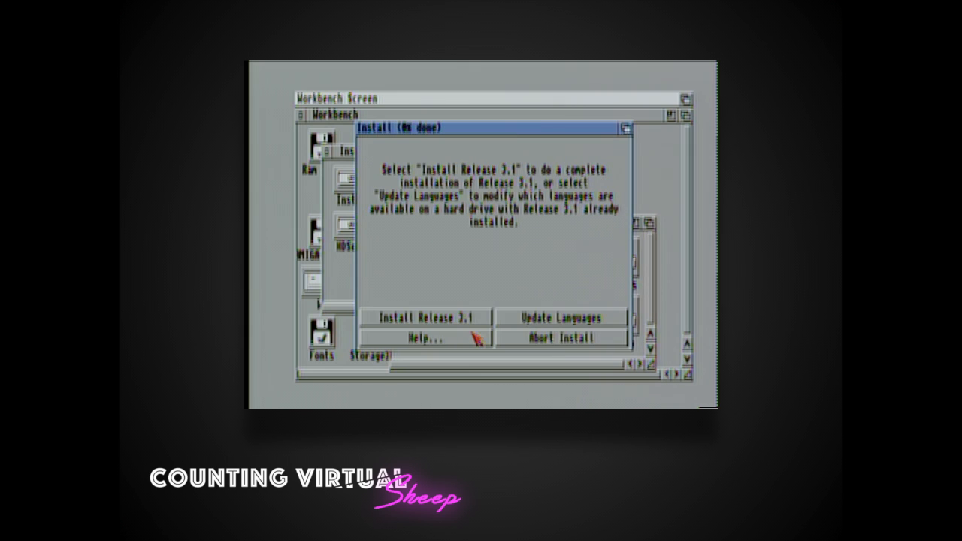
{"action": "left_click", "coordinate": [427, 317]}
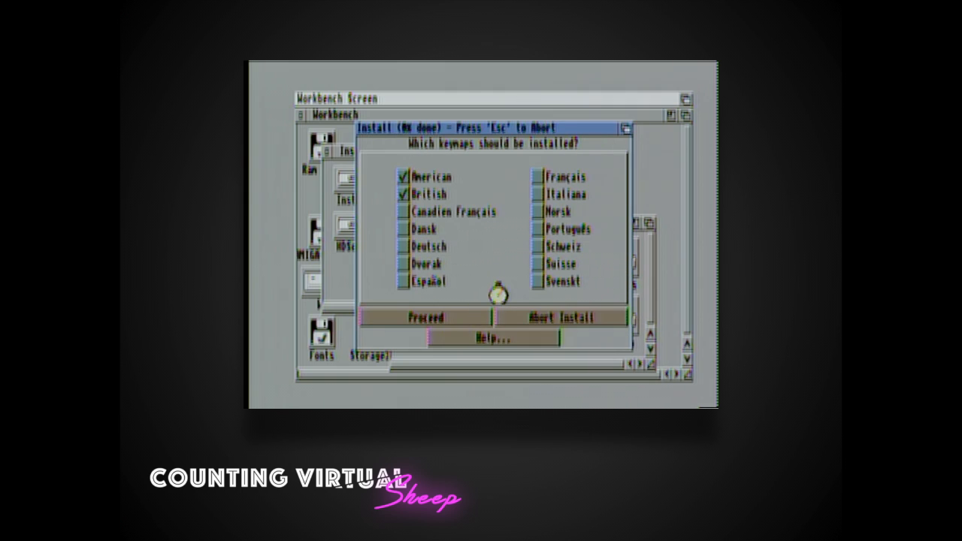
{"action": "left_click", "coordinate": [427, 316]}
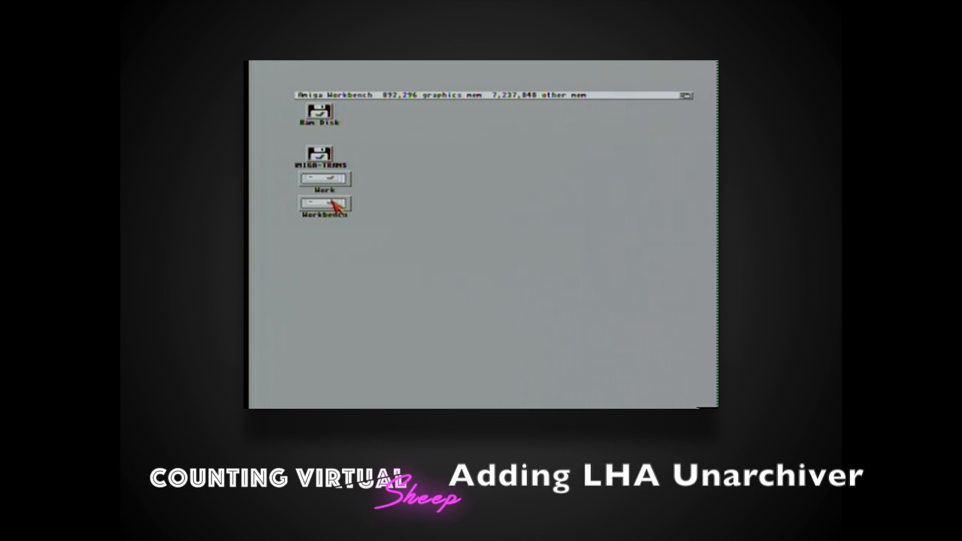
Step: Create a drawer named Temp on the Workbench drive and open the transfer disk
{"action": "double_click", "coordinate": [324, 204]}
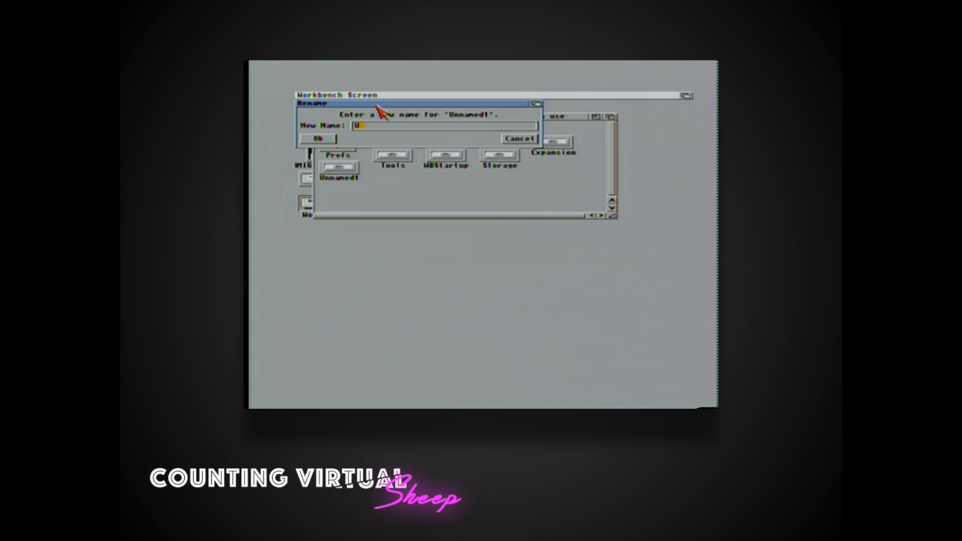
{"action": "type", "text": "Temp"}
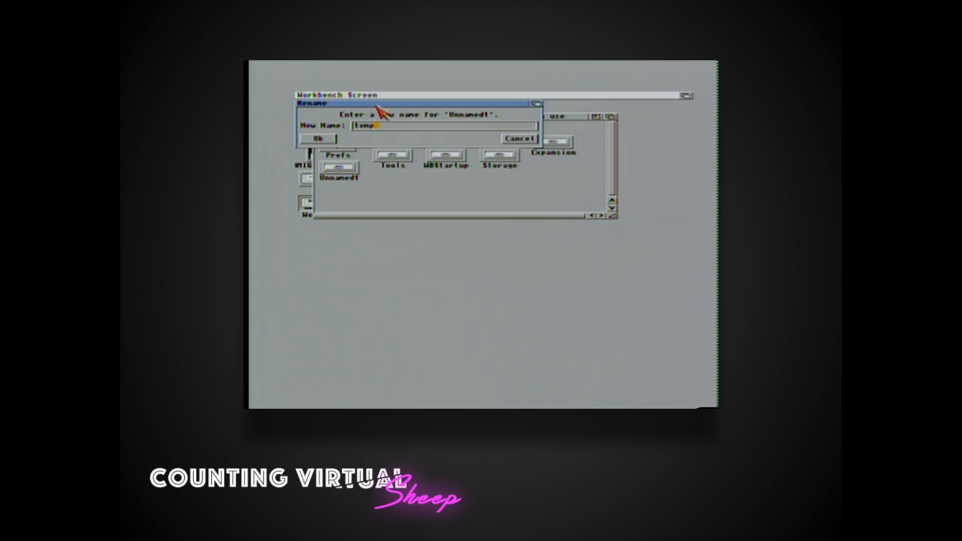
{"action": "left_click", "coordinate": [318, 138]}
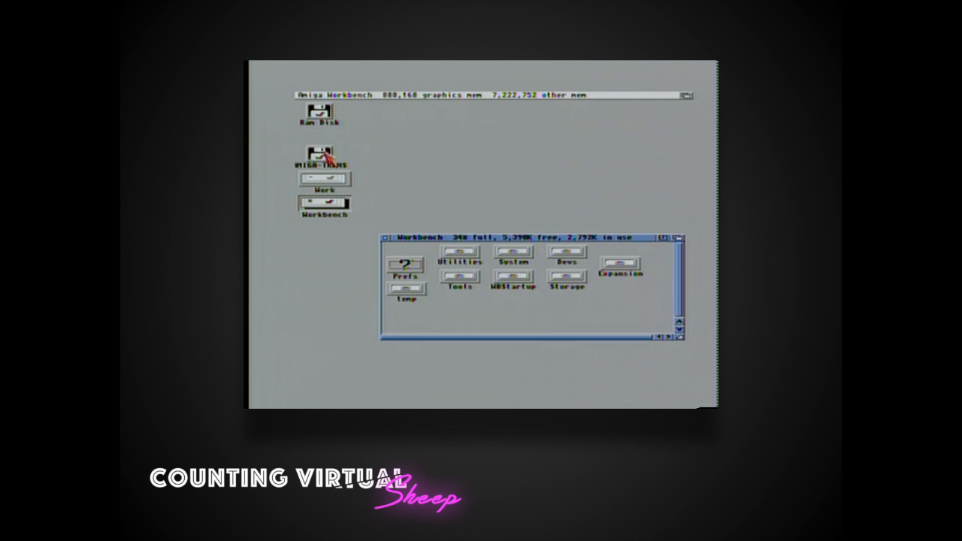
{"action": "double_click", "coordinate": [321, 153]}
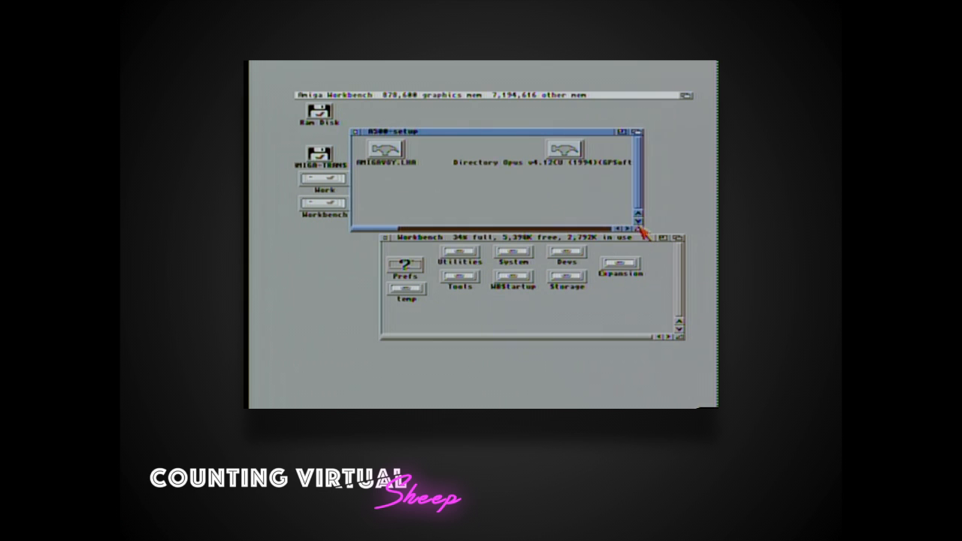
Step: Show all files on the transfer disk and in Temp so LHA.RUN is visible after copying
{"action": "left_click", "coordinate": [369, 95]}
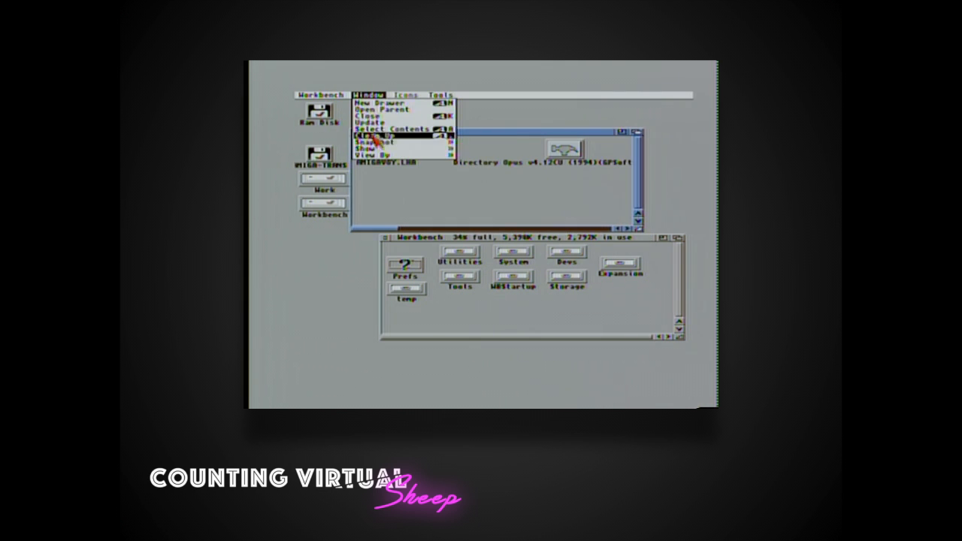
{"action": "left_click", "coordinate": [370, 137]}
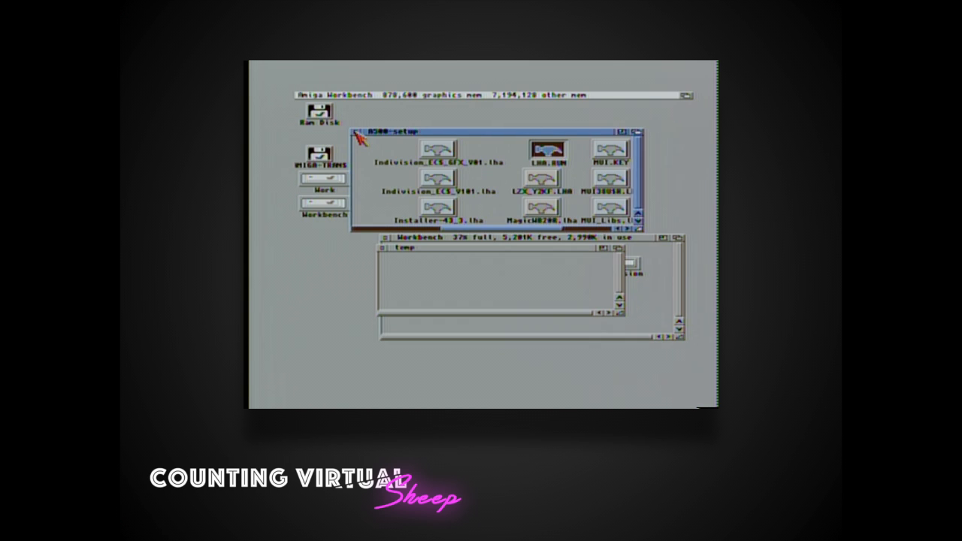
{"action": "left_click", "coordinate": [358, 132]}
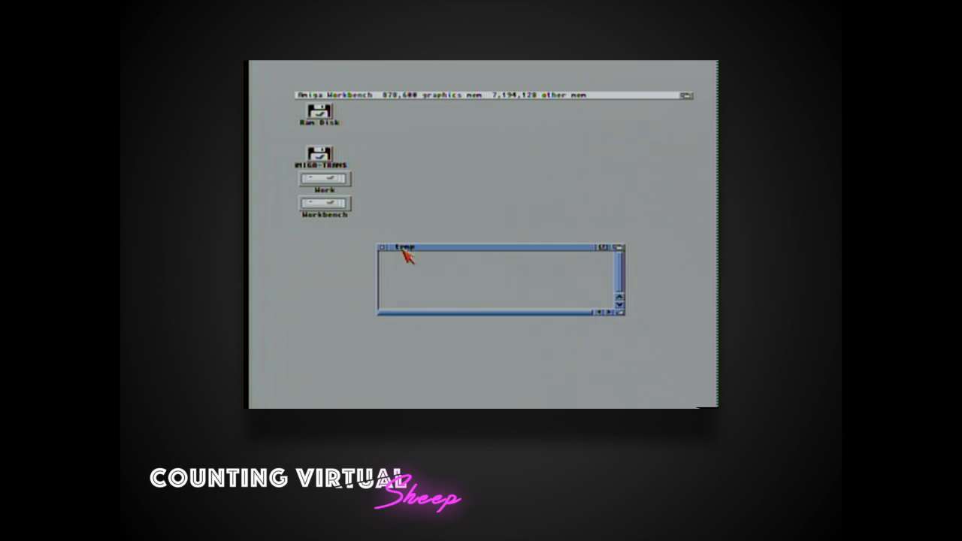
{"action": "left_click", "coordinate": [367, 95]}
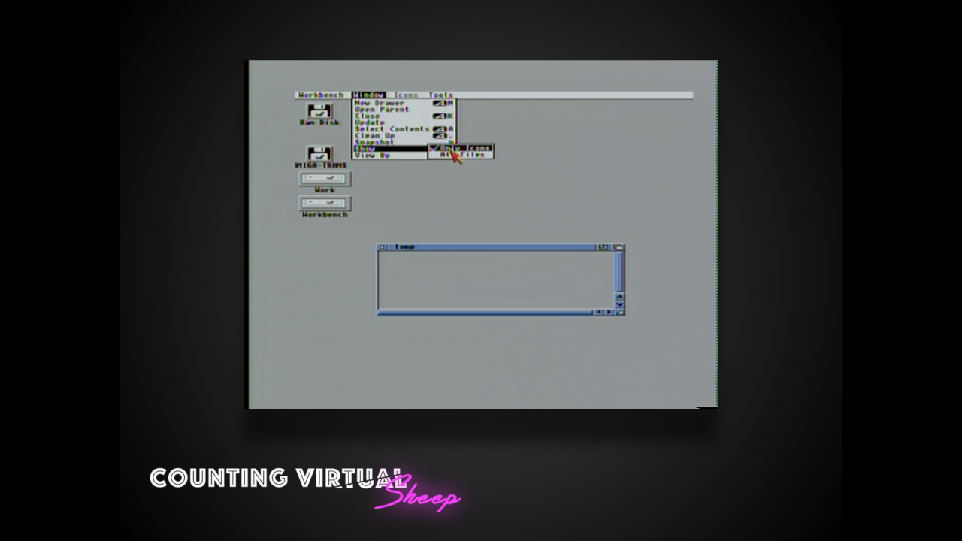
{"action": "left_click", "coordinate": [462, 153]}
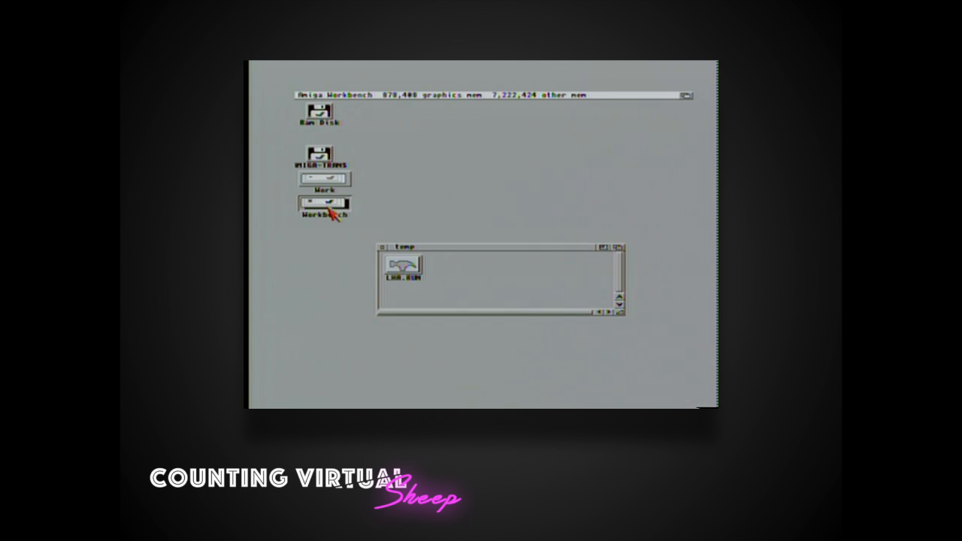
{"action": "double_click", "coordinate": [324, 204]}
{"action": "type", "text": "li"}
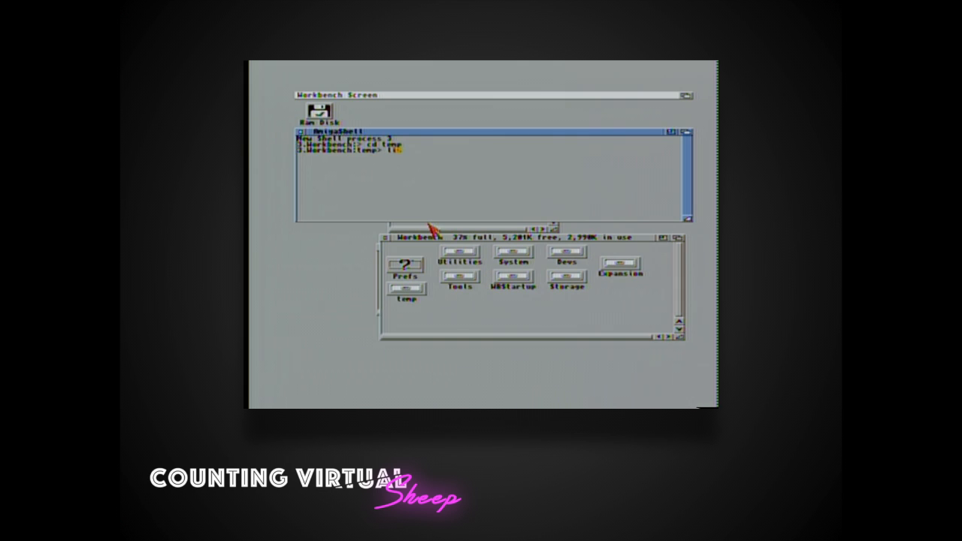
Step: Run lha.run from Temp in the Shell, extracting its files to RAM:
{"action": "key", "text": "Return"}
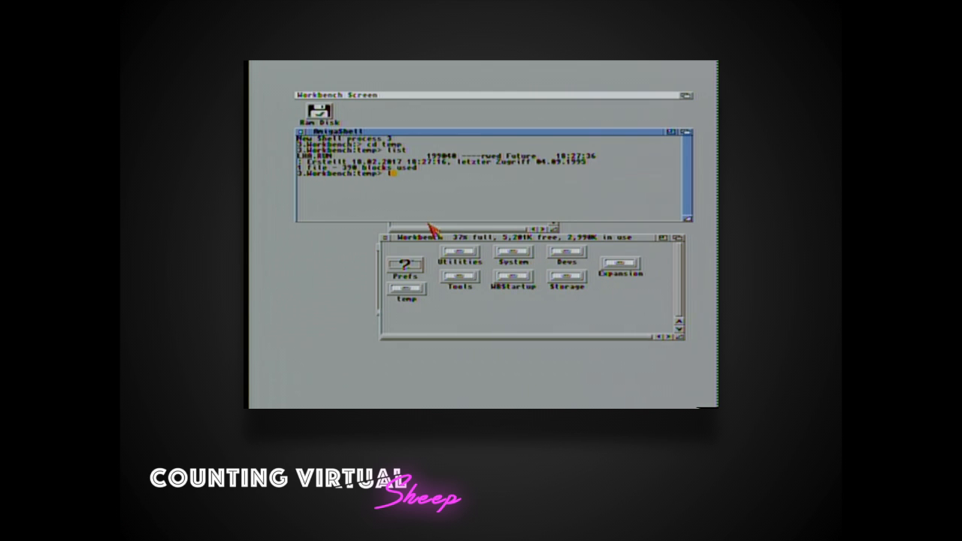
{"action": "type", "text": "lha"}
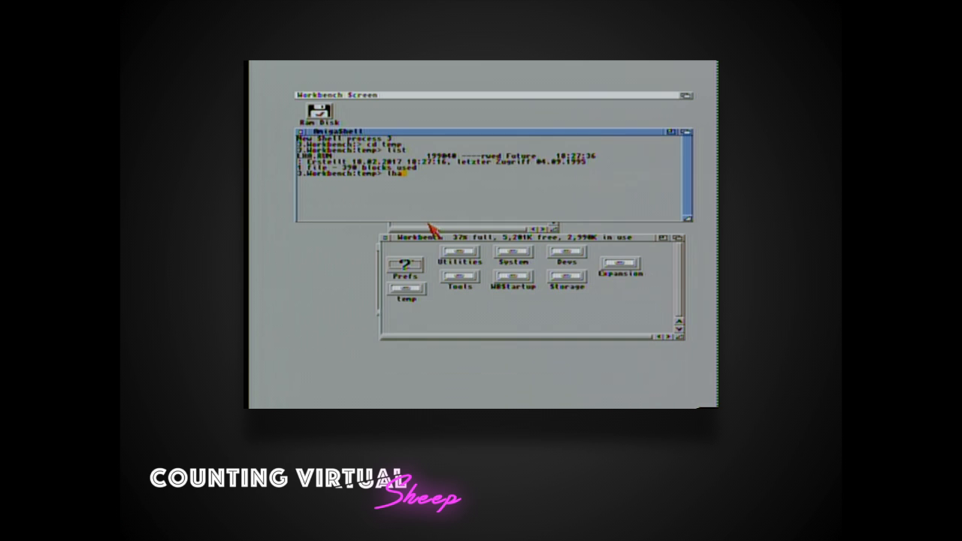
{"action": "type", "text": ".rom ra"}
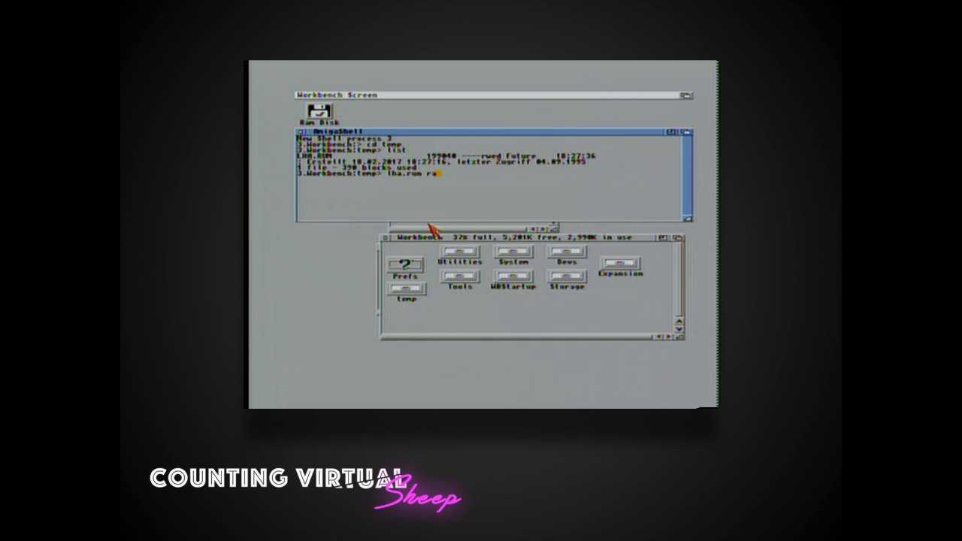
{"action": "key", "text": "Return"}
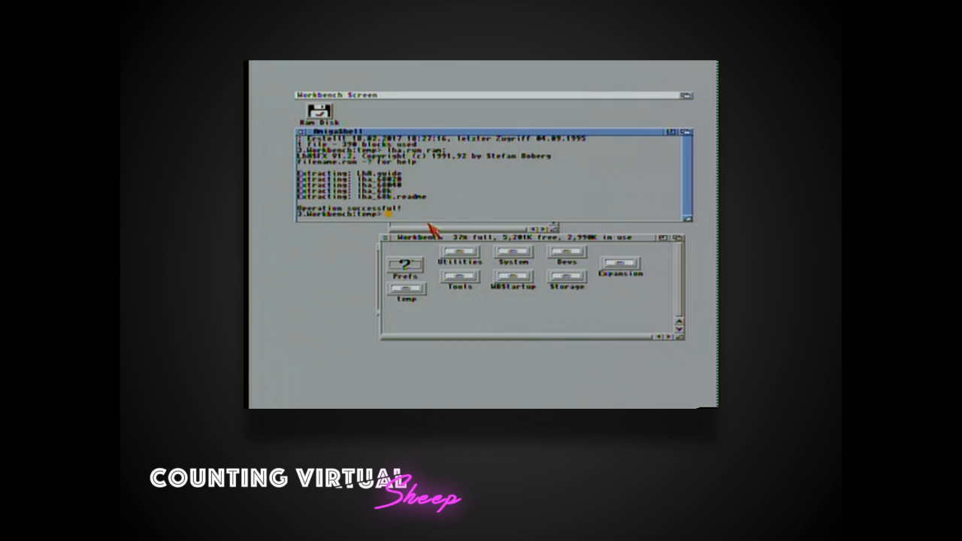
{"action": "type", "text": "copy ram:l"}
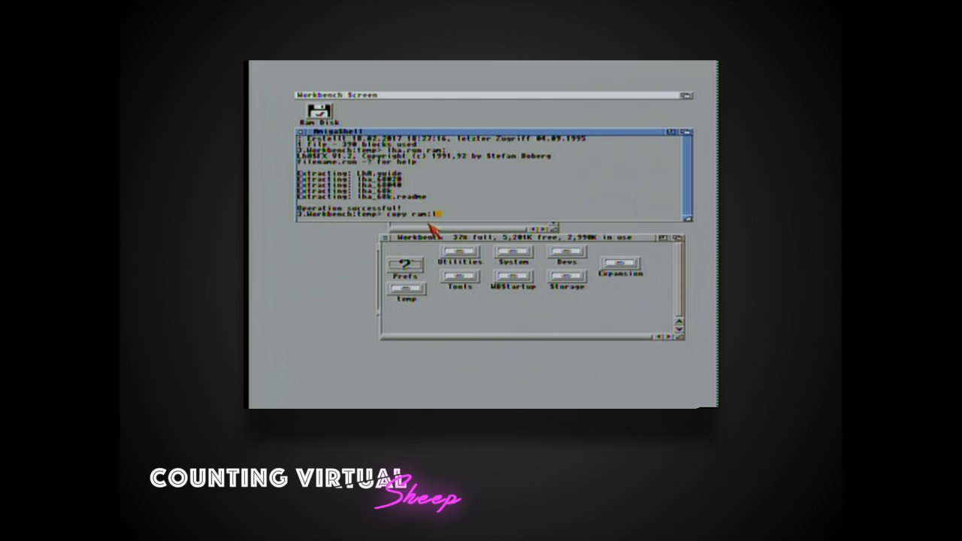
Step: Enter the Shell command copy ram:lha_68k c:lha
{"action": "type", "text": "ha_"}
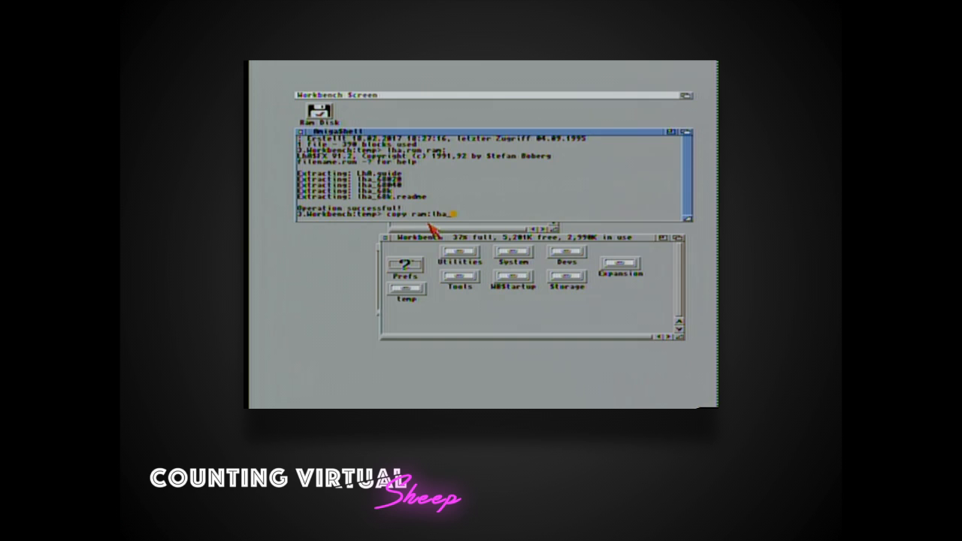
{"action": "type", "text": "68k c"}
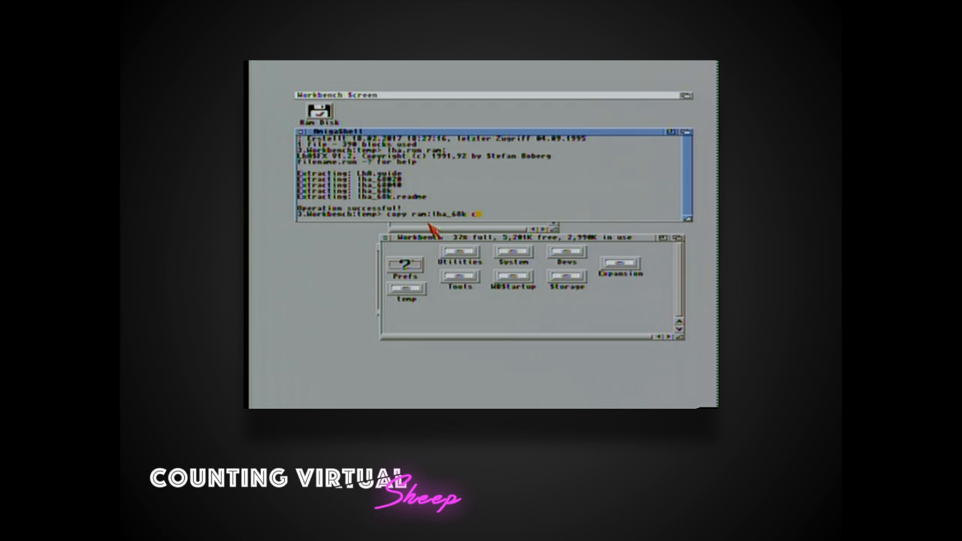
{"action": "type", "text": ":1"}
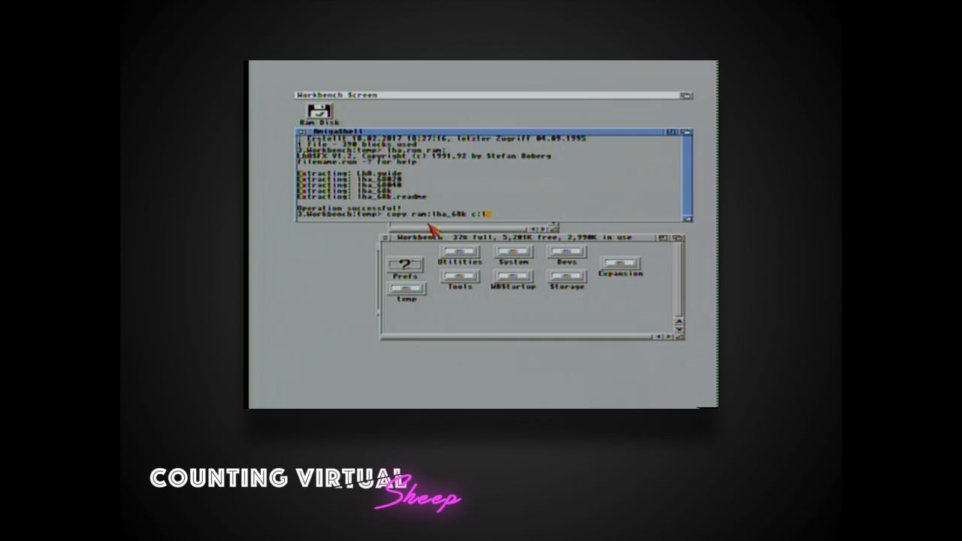
{"action": "type", "text": "lha"}
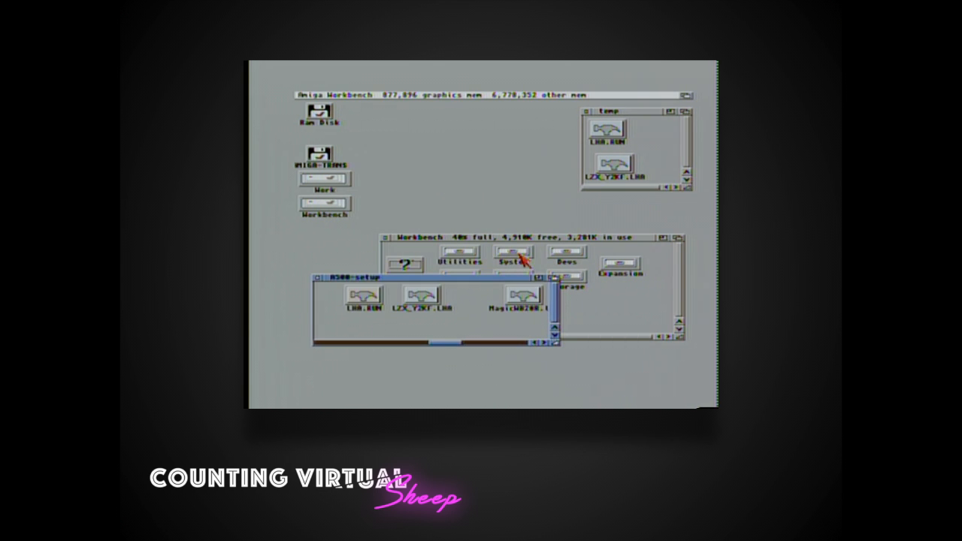
Step: In a new Shell, list Temp and unpack the LZX_Y2KF archive with lha x
{"action": "double_click", "coordinate": [511, 252]}
{"action": "type", "text": "cd te"}
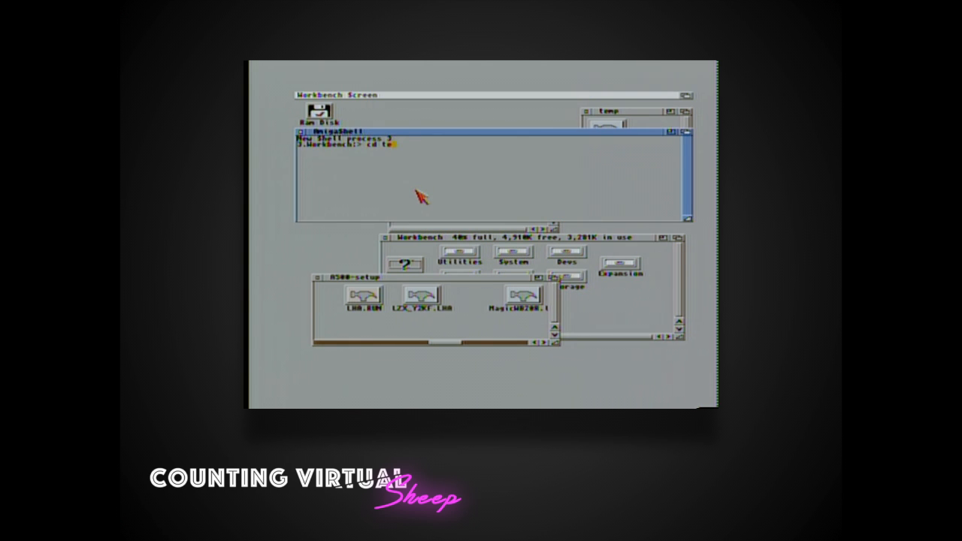
{"action": "type", "text": "lis"}
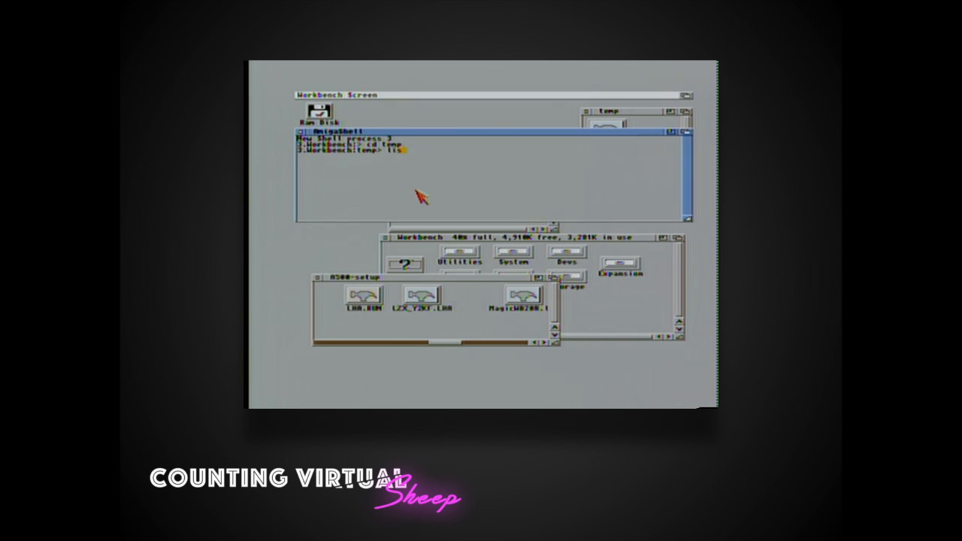
{"action": "key", "text": "Return"}
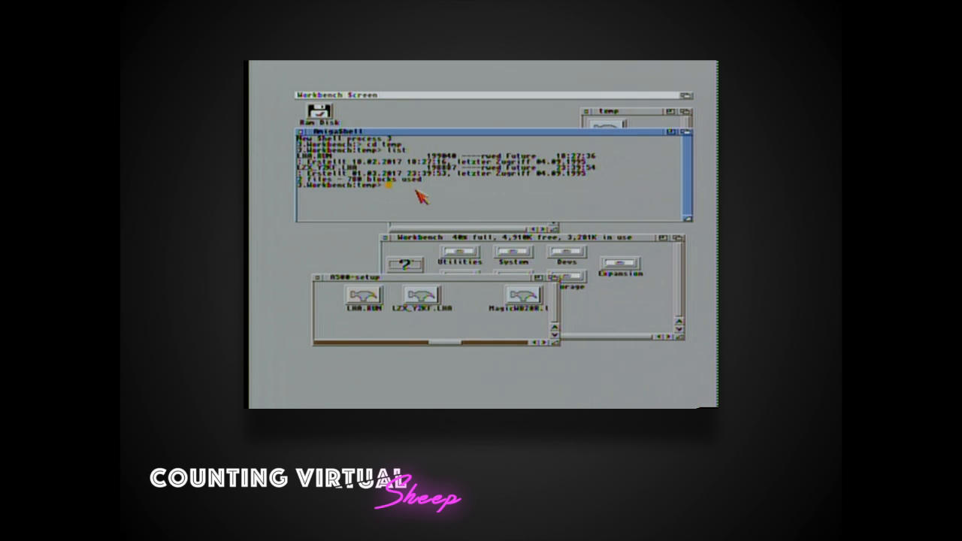
{"action": "type", "text": "lha x lzx"}
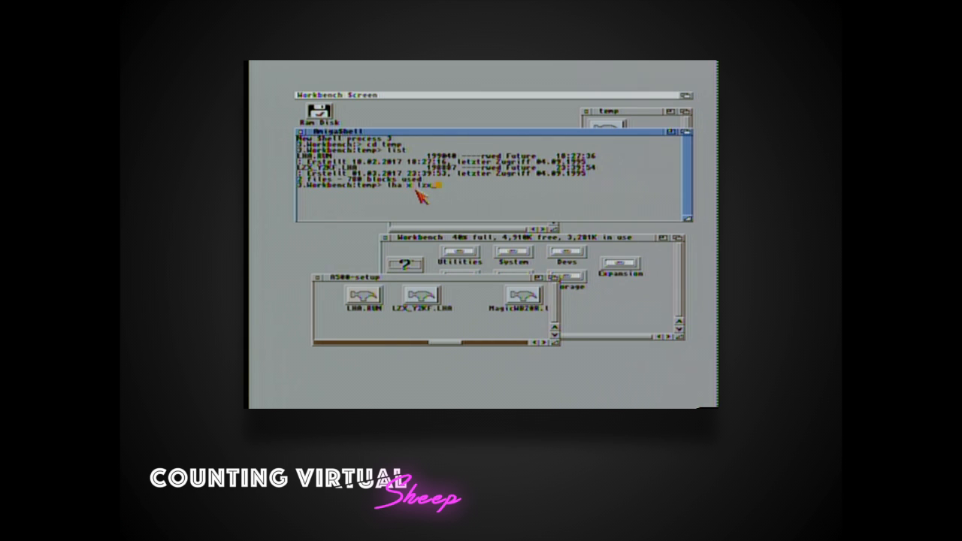
{"action": "type", "text": "_y2k"}
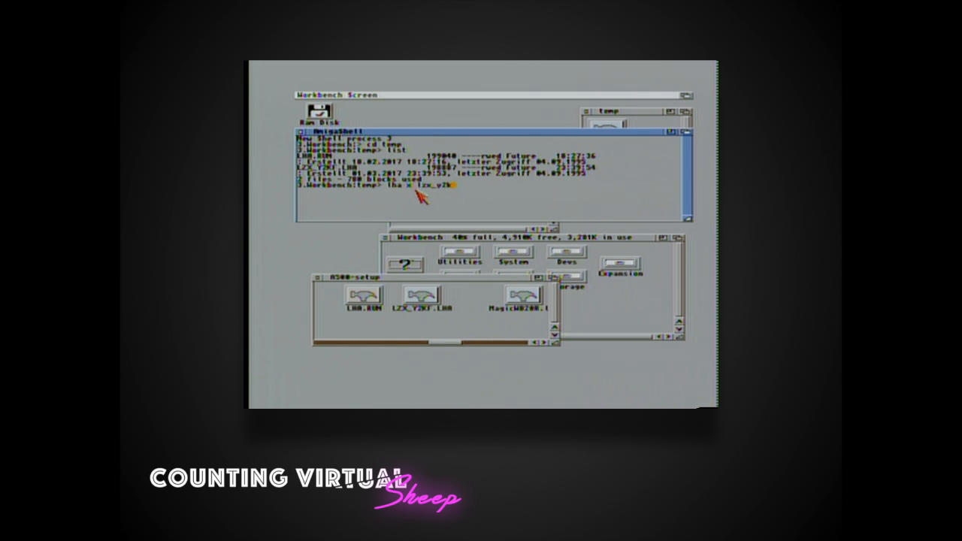
{"action": "type", "text": "f.l"}
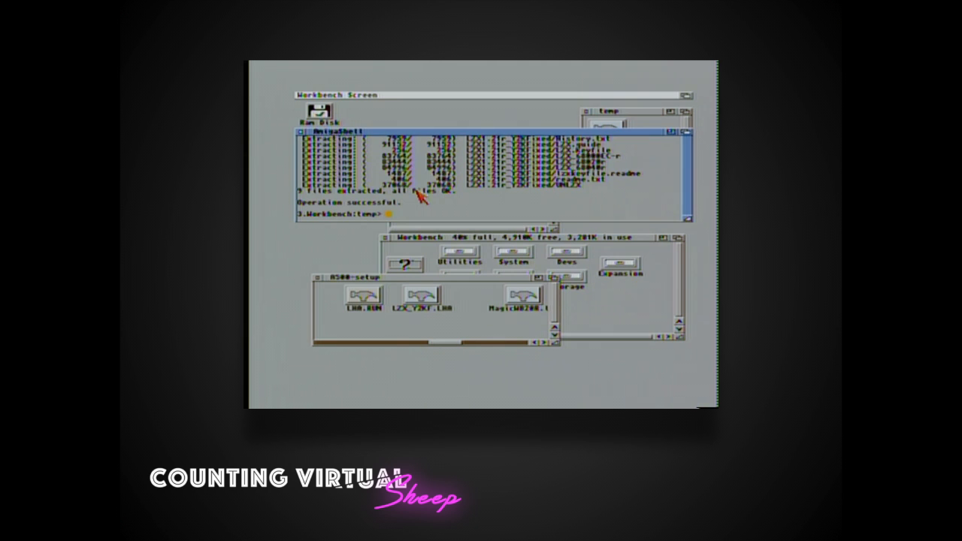
Step: Change to the LZX folder on RAM: in the Shell and list its unpacked files
{"action": "type", "text": "cd ra"}
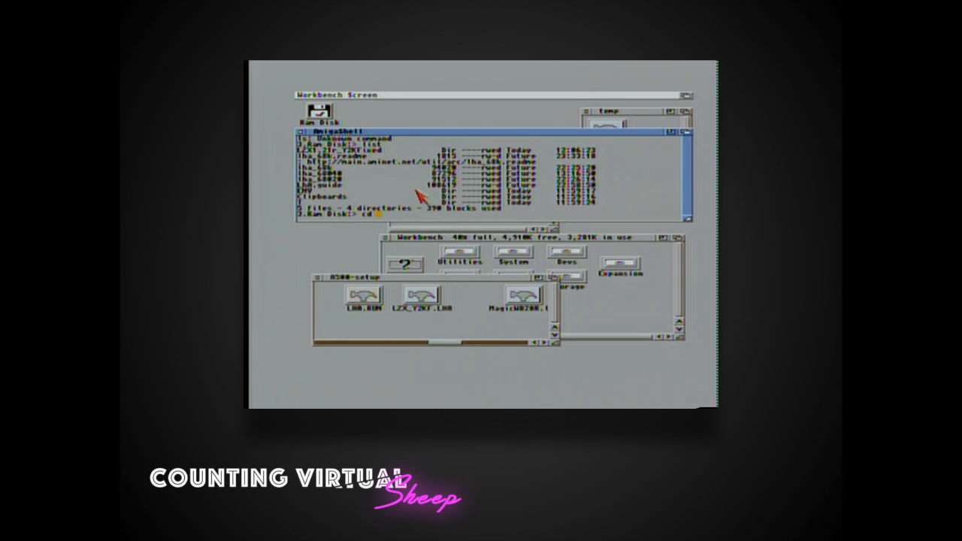
{"action": "type", "text": "lzx1.21r_y2kfixed"}
{"action": "type", "text": "list"}
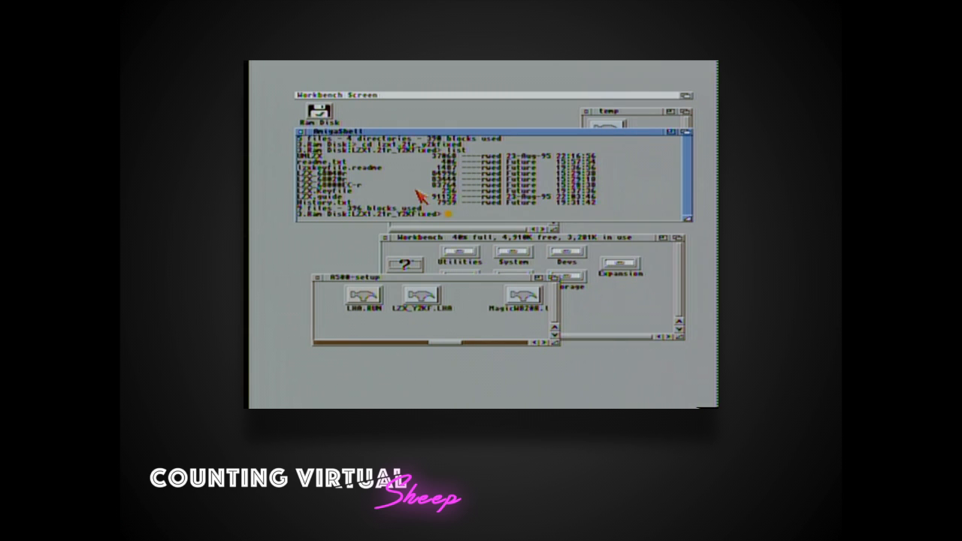
{"action": "type", "text": "copy"}
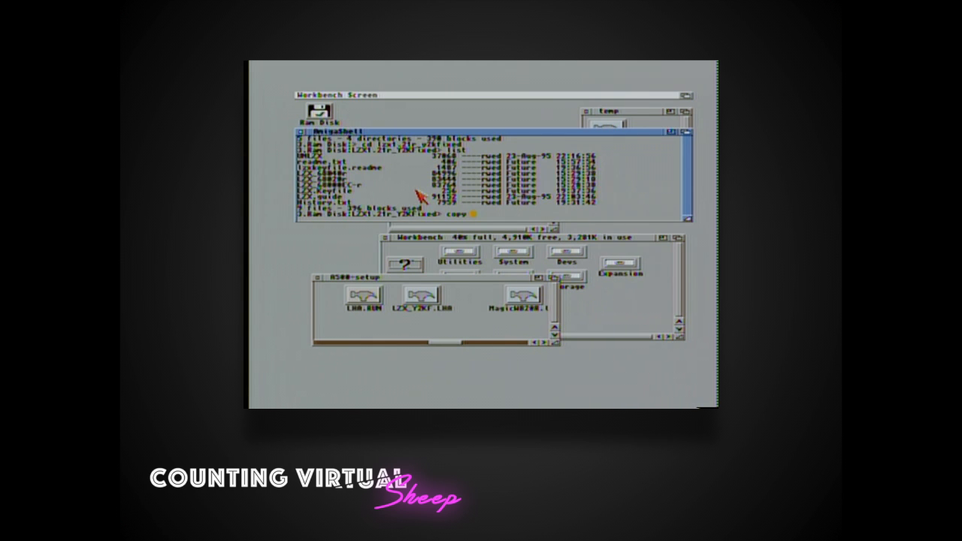
Step: Copy the LZX executable and its keyfile to C: with Shell copy commands
{"action": "type", "text": "lzf"}
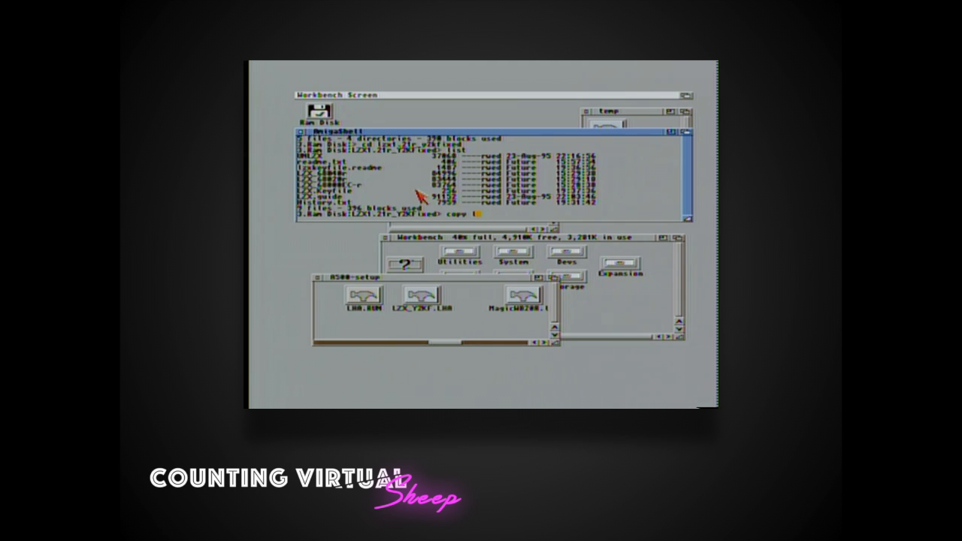
{"action": "type", "text": "lzx.key"}
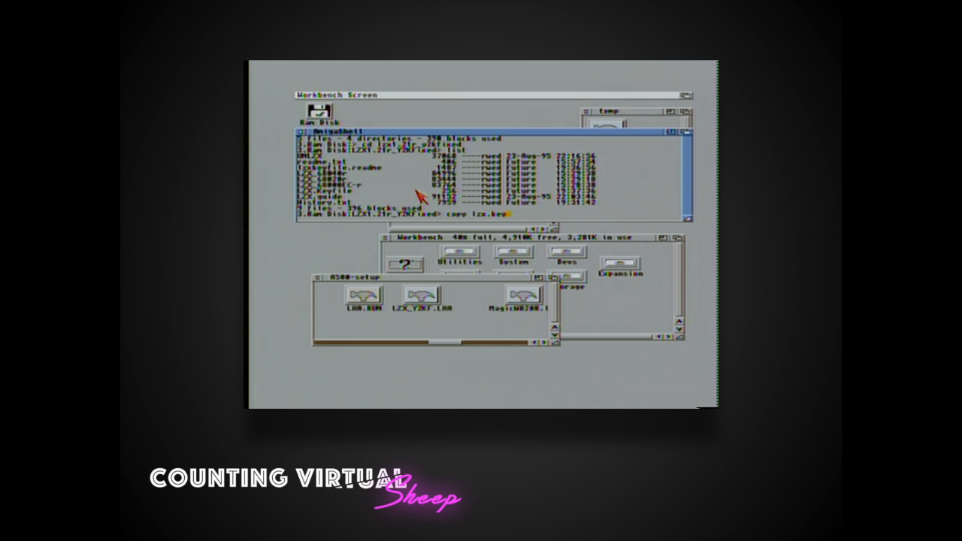
{"action": "type", "text": "file L:"}
{"action": "type", "text": "copy lzx_68000ec-r"}
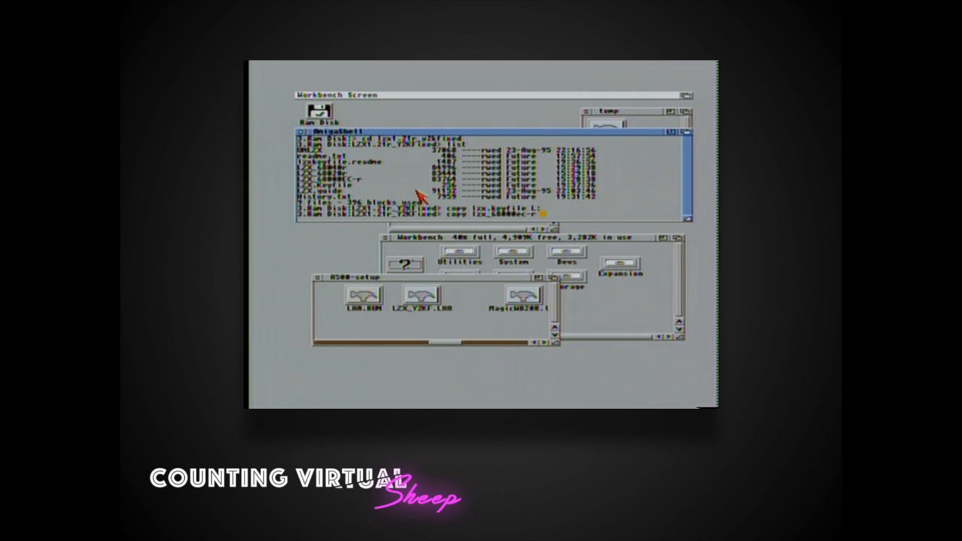
{"action": "type", "text": "c:"}
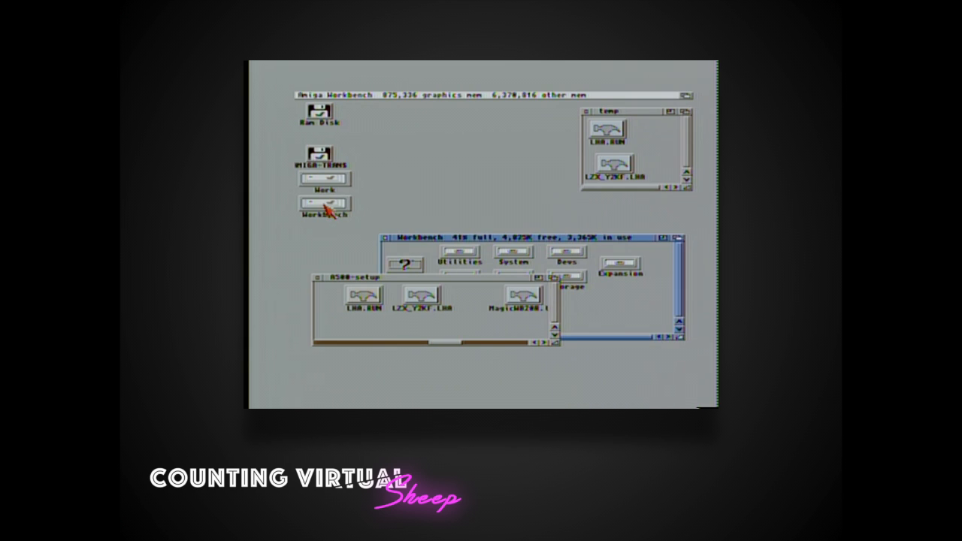
Step: Show all files on the Workbench drive and in the C drawer
{"action": "left_click", "coordinate": [325, 204]}
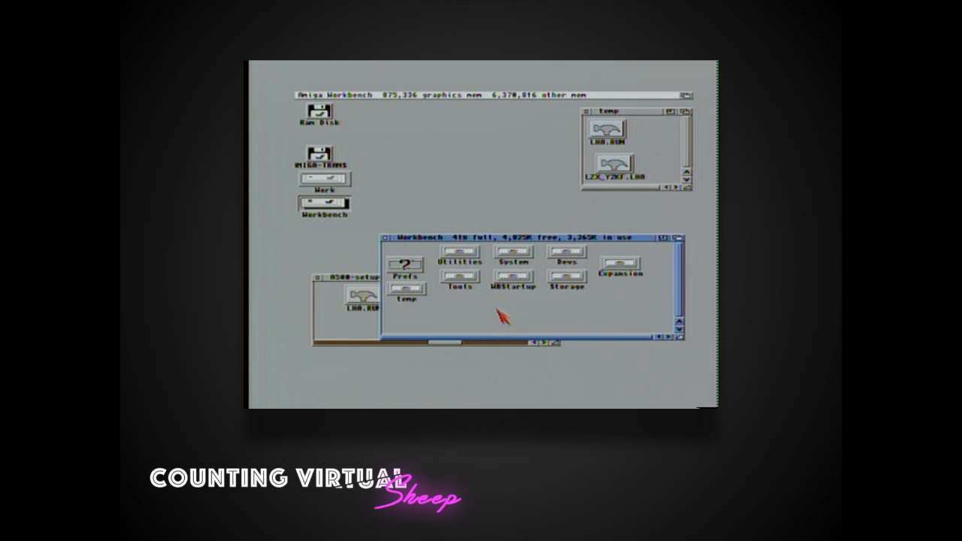
{"action": "left_click", "coordinate": [368, 94]}
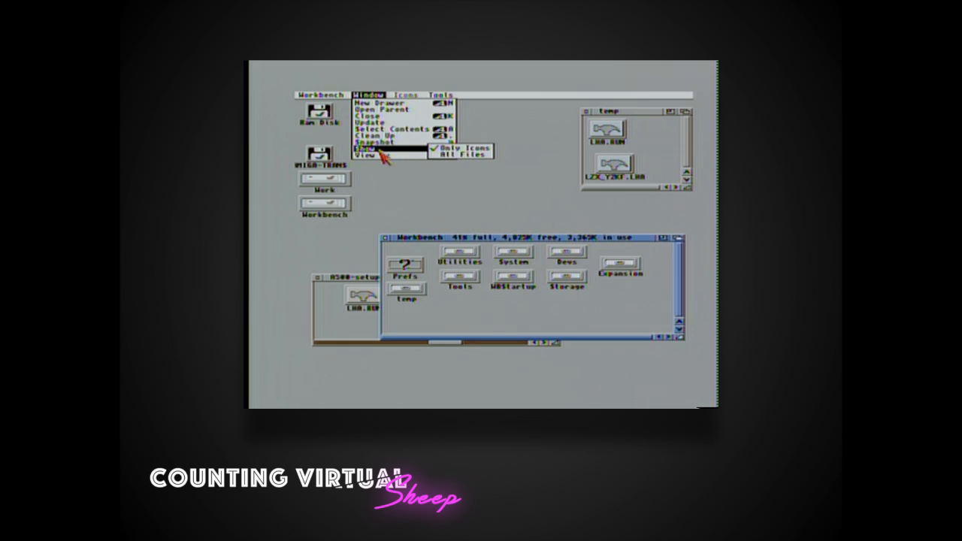
{"action": "left_click", "coordinate": [451, 152]}
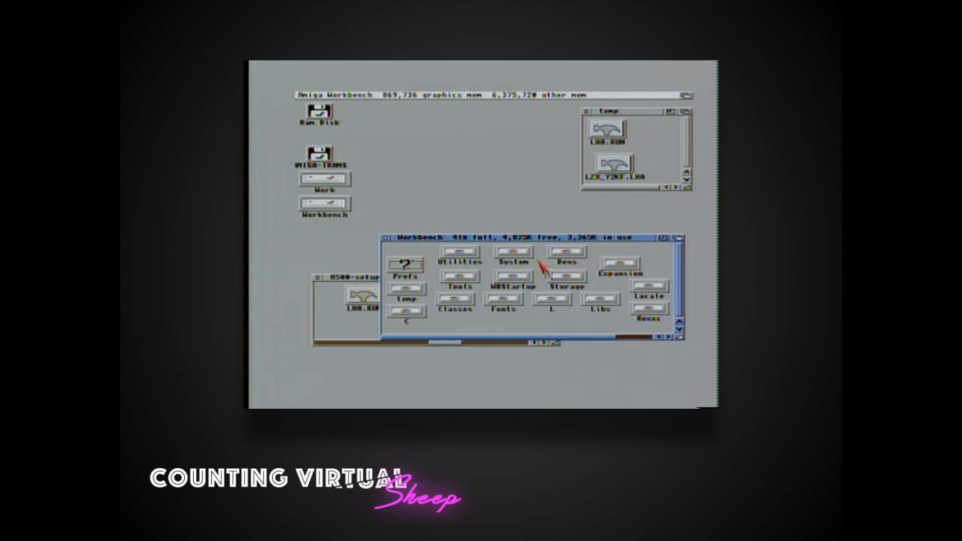
{"action": "double_click", "coordinate": [406, 310]}
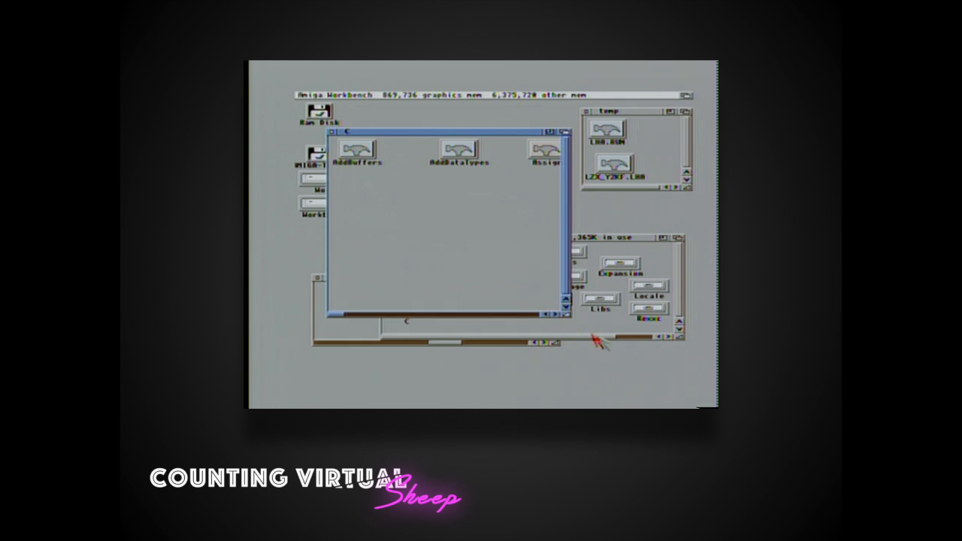
{"action": "left_click", "coordinate": [367, 94]}
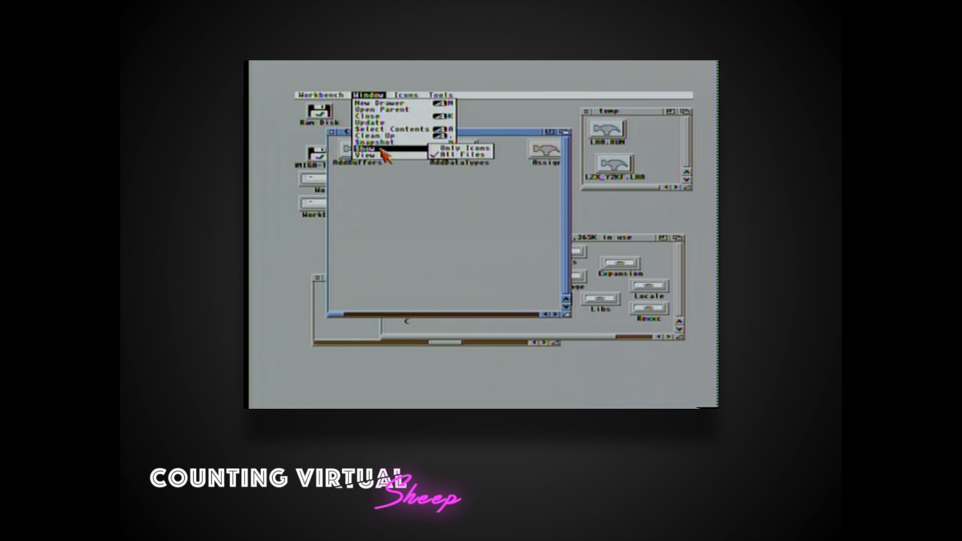
{"action": "left_click", "coordinate": [364, 151]}
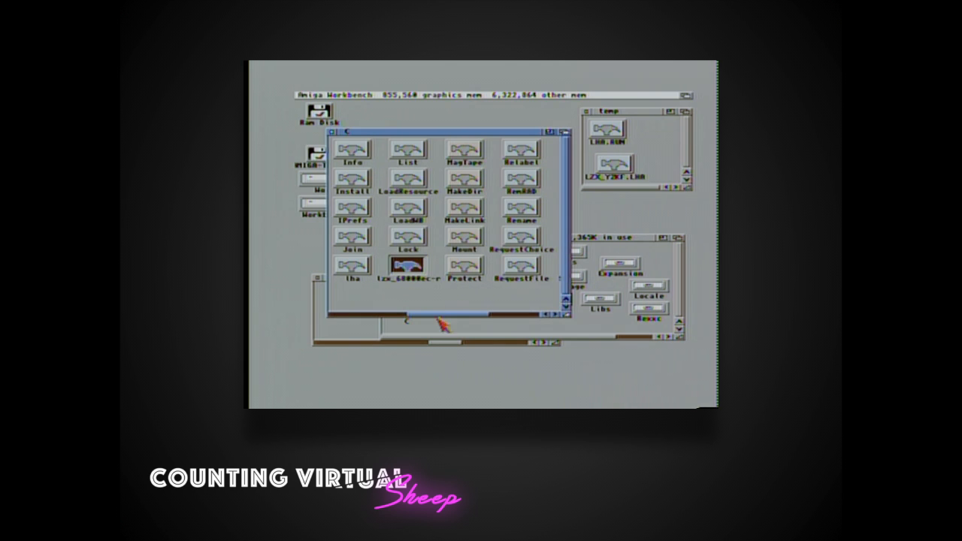
Step: Rename the lzx_68000ec-r program in C to lzx
{"action": "left_click", "coordinate": [406, 93]}
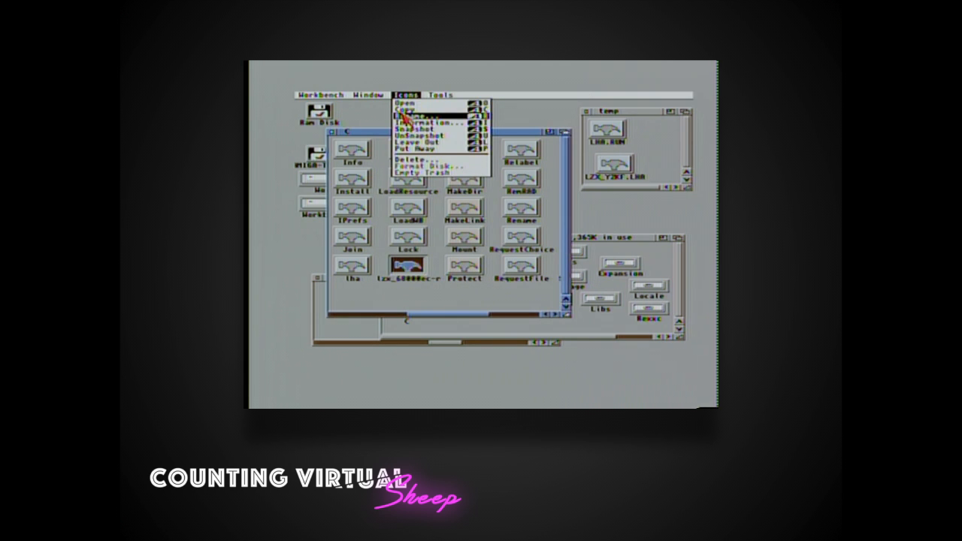
{"action": "left_click", "coordinate": [421, 120]}
{"action": "type", "text": "lzx"}
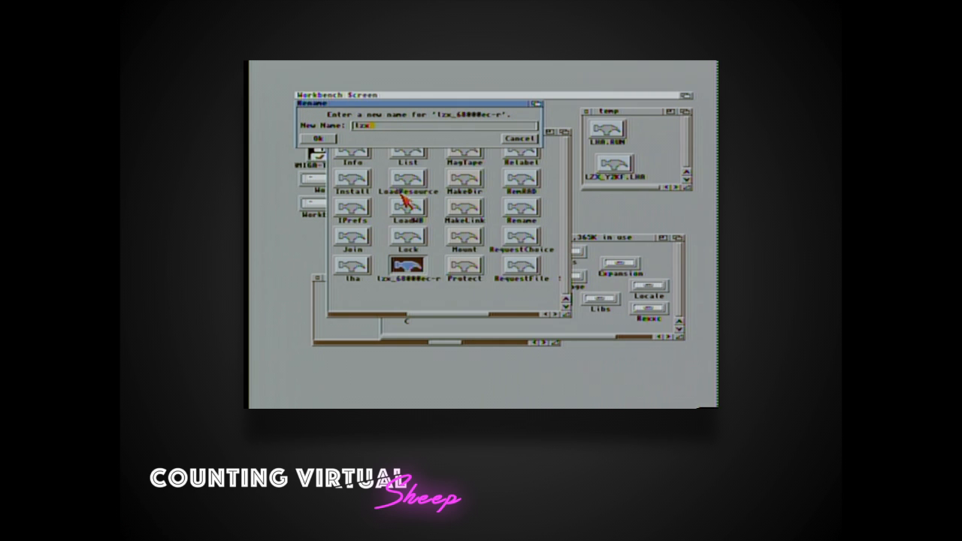
{"action": "left_click", "coordinate": [319, 138]}
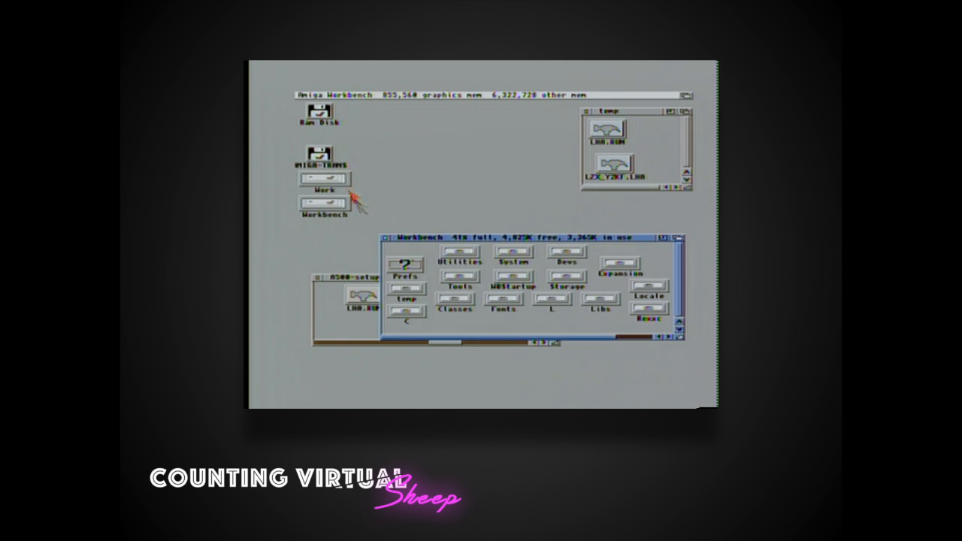
Step: Open the System drawer to reach the Shell icon
{"action": "double_click", "coordinate": [514, 253]}
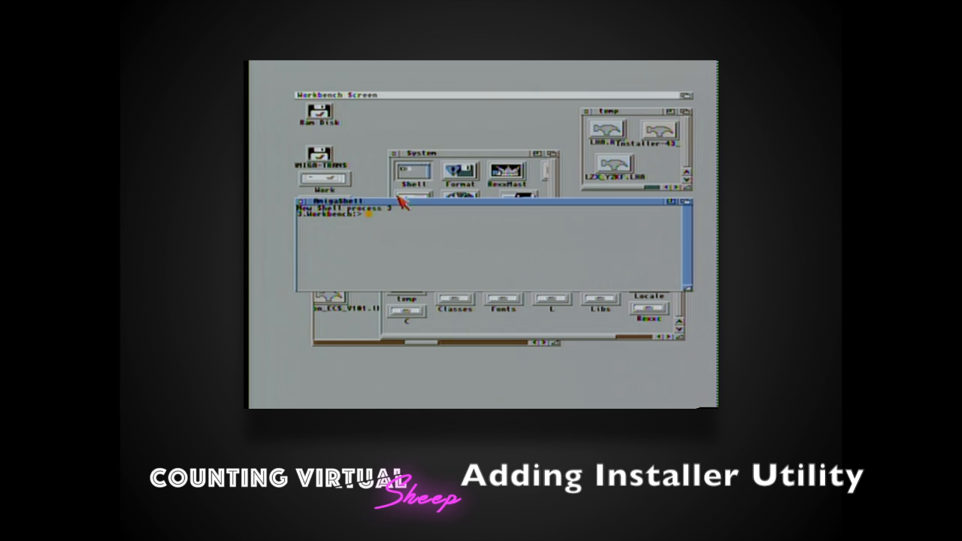
Step: List the Temp folder and run the Installer-43_3.1 archive to unpack it
{"action": "type", "text": "list"}
{"action": "type", "text": "lha x"}
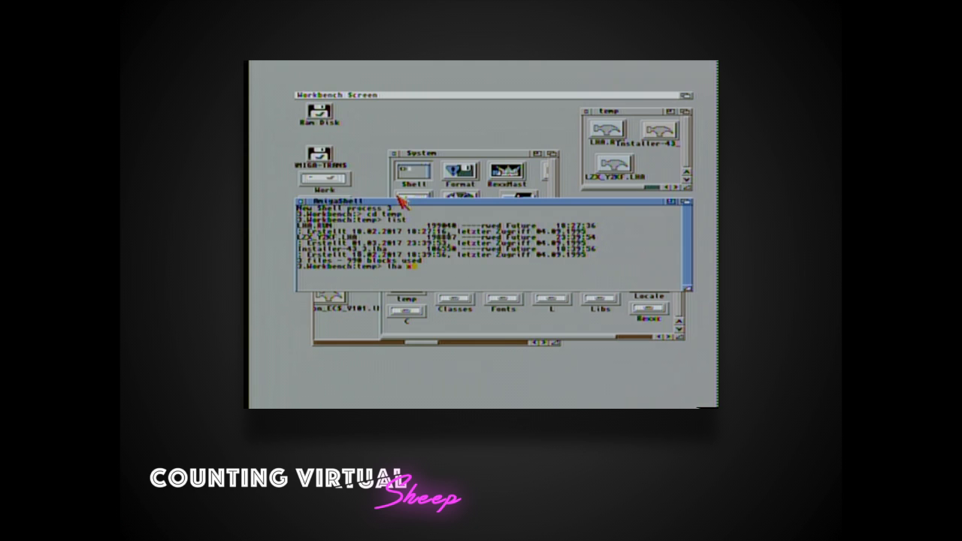
{"action": "type", "text": "insta"}
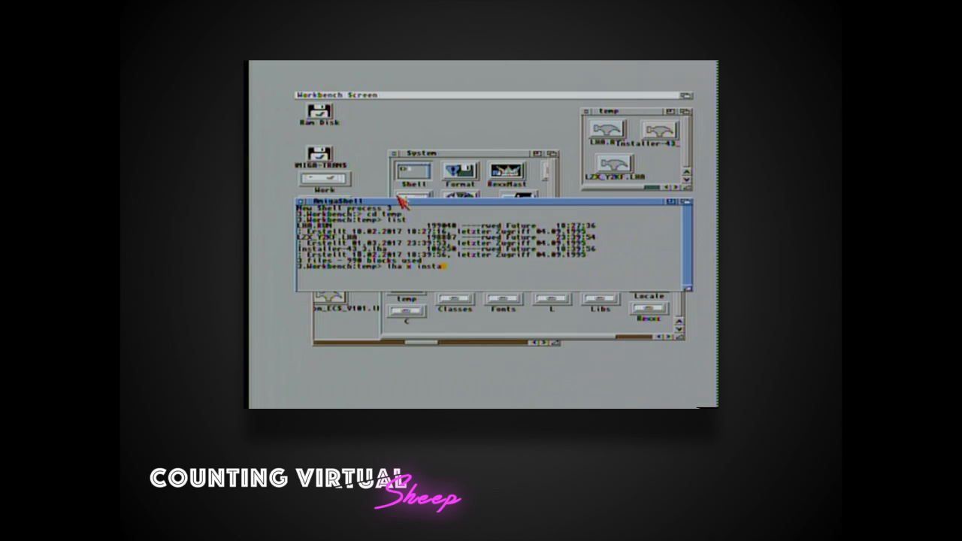
{"action": "type", "text": "ller"}
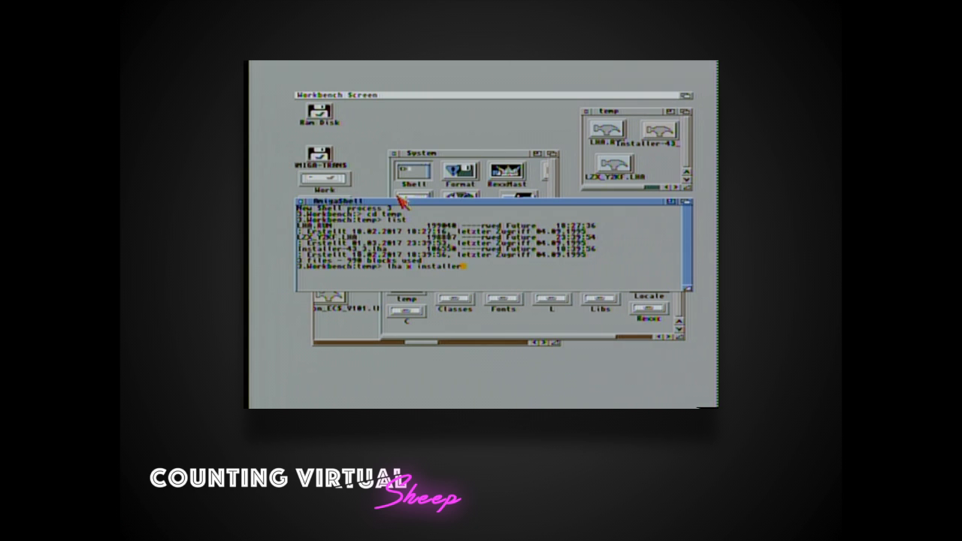
{"action": "type", "text": "-43"}
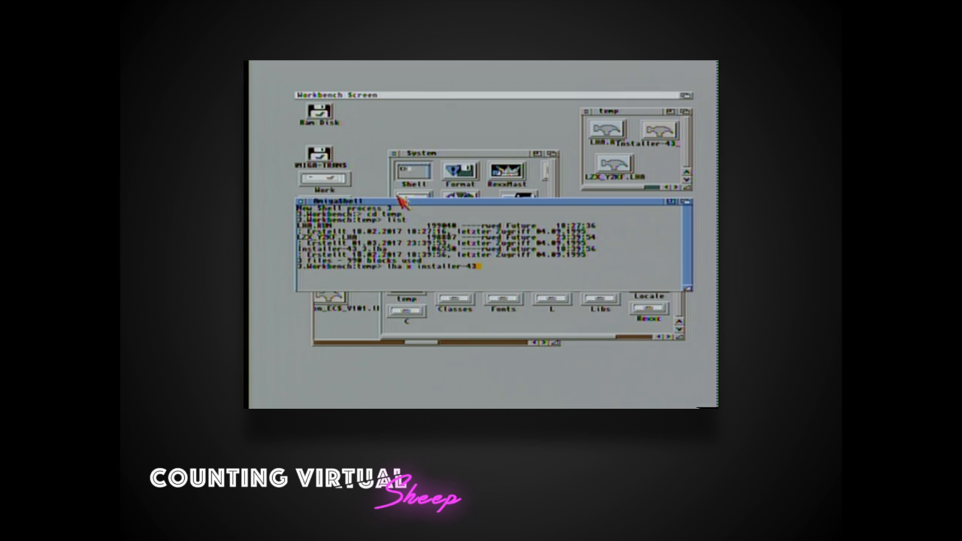
{"action": "type", "text": "_3.1"}
{"action": "type", "text": "list"}
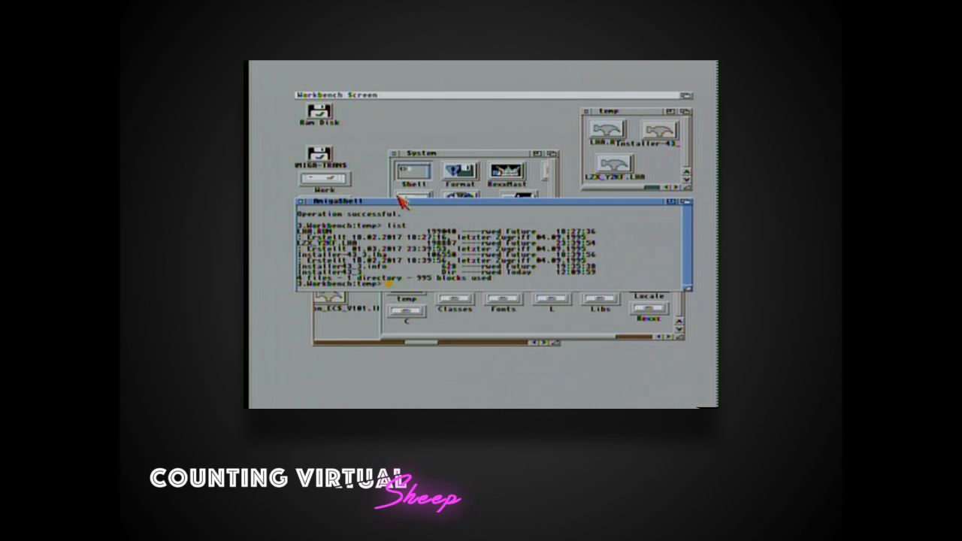
Step: Copy the unpacked Installer program out of Temp with the copy command
{"action": "type", "text": "copy"}
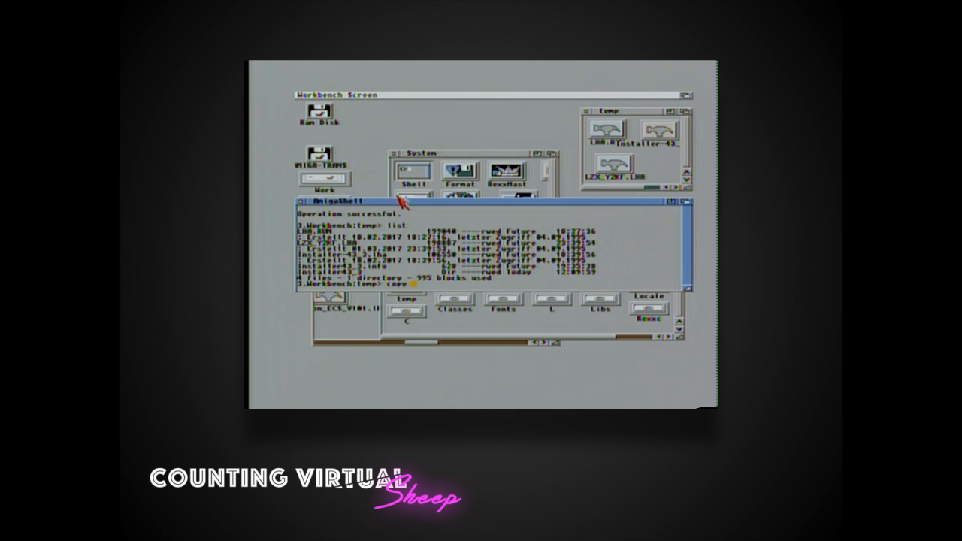
{"action": "type", "text": "installer43_3"}
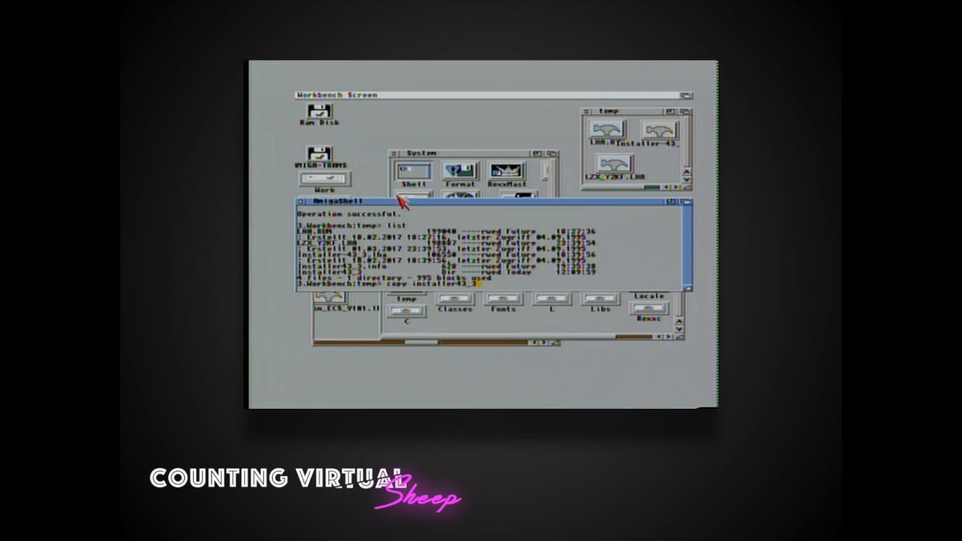
{"action": "type", "text": "/insta"}
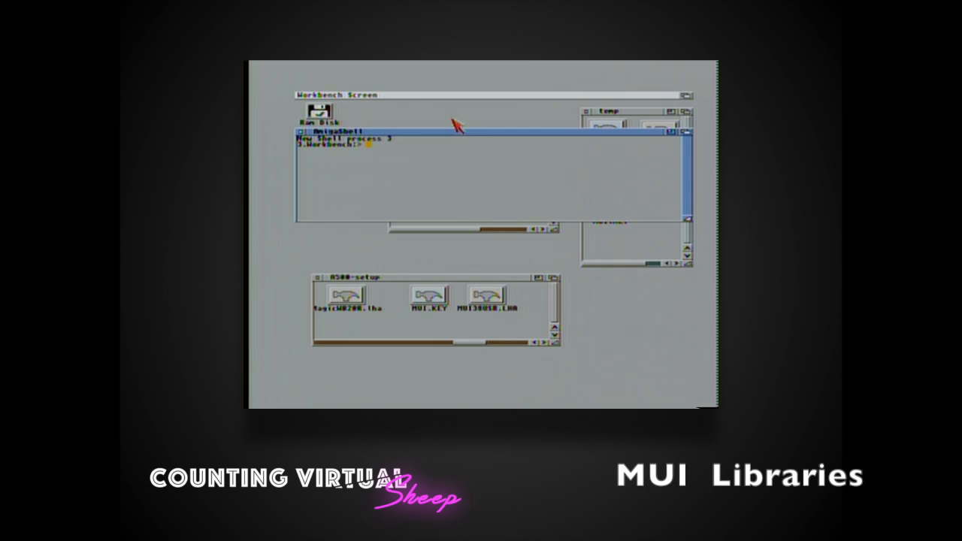
Step: Extract the MUI archive into Temp with lha and close the shell when done
{"action": "type", "text": "cd tmp"}
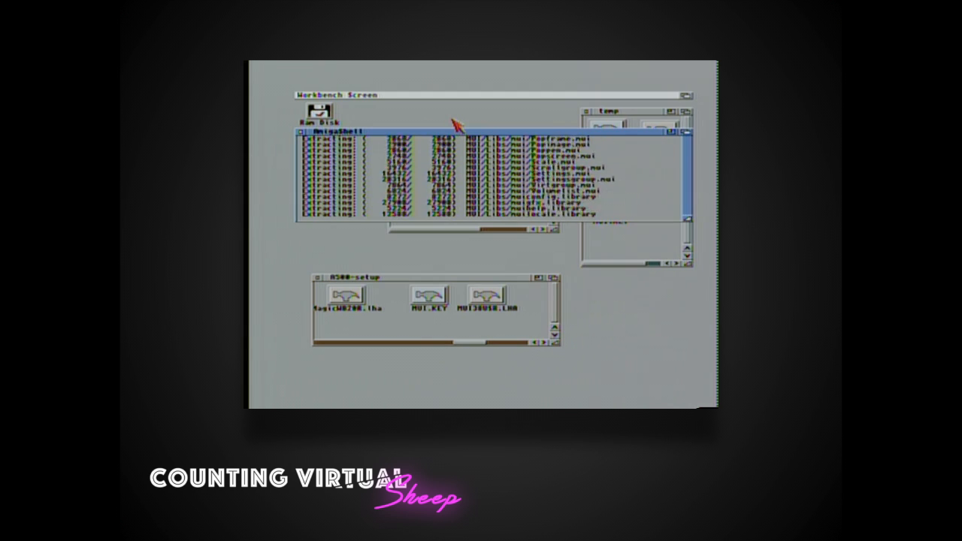
{"action": "left_click", "coordinate": [409, 94]}
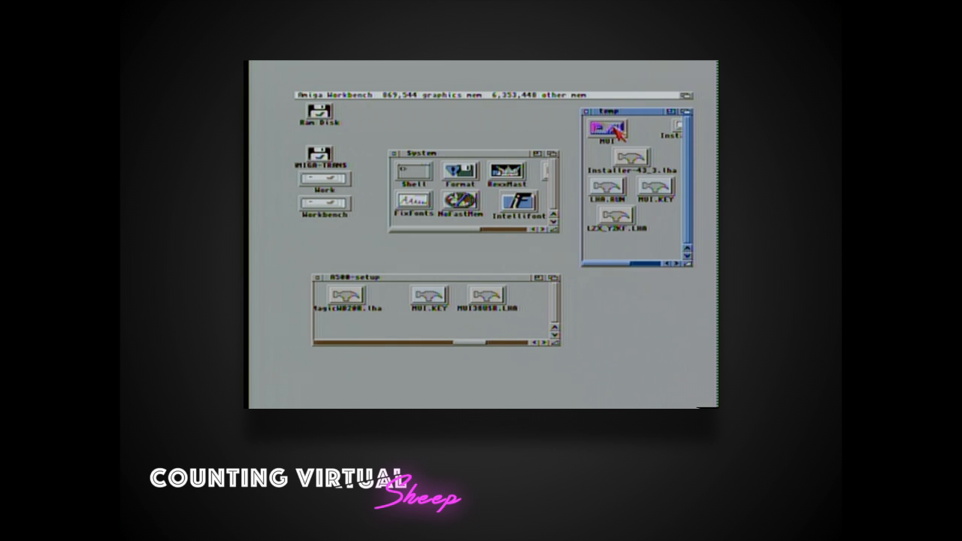
Step: Start Install-MUI from the MUI drawer, choose the user level and agree to install the keyfile
{"action": "double_click", "coordinate": [608, 130]}
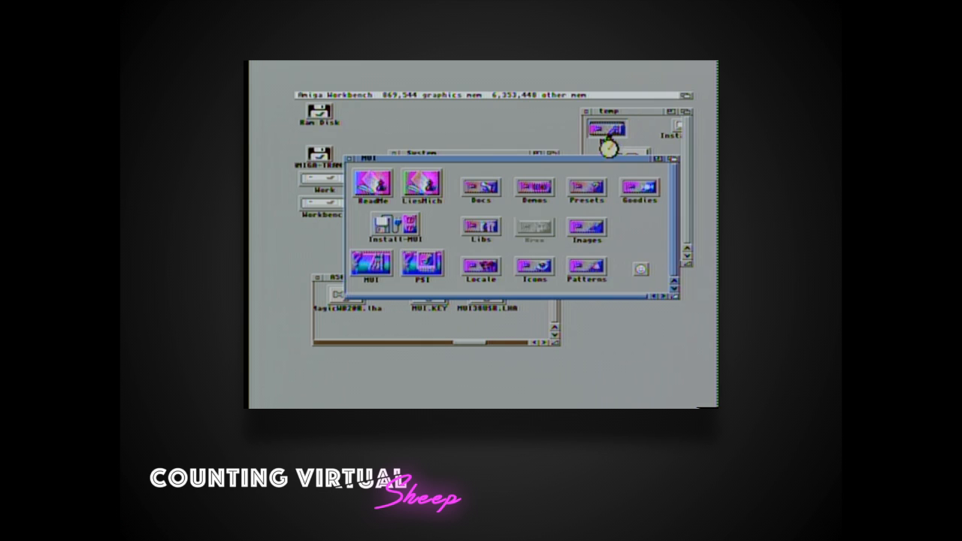
{"action": "double_click", "coordinate": [394, 225]}
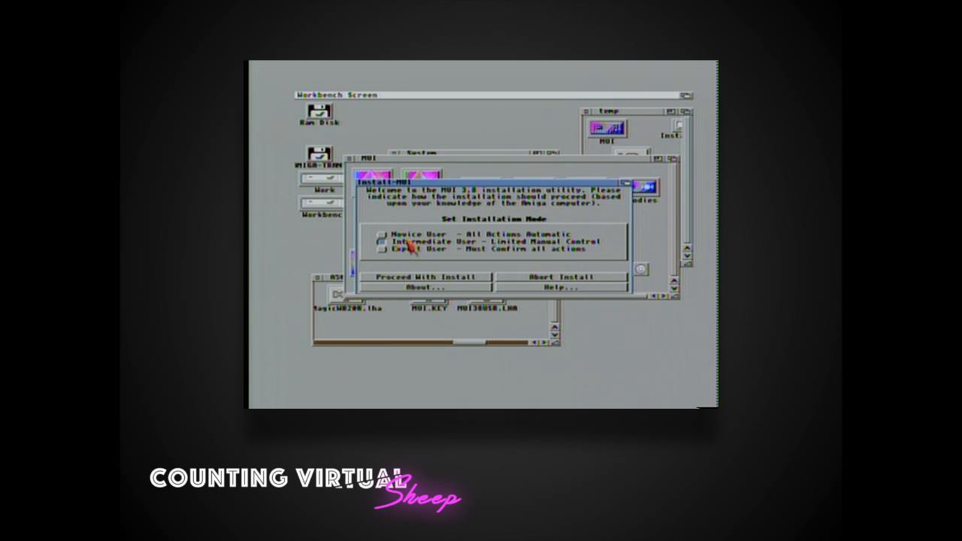
{"action": "left_click", "coordinate": [424, 277]}
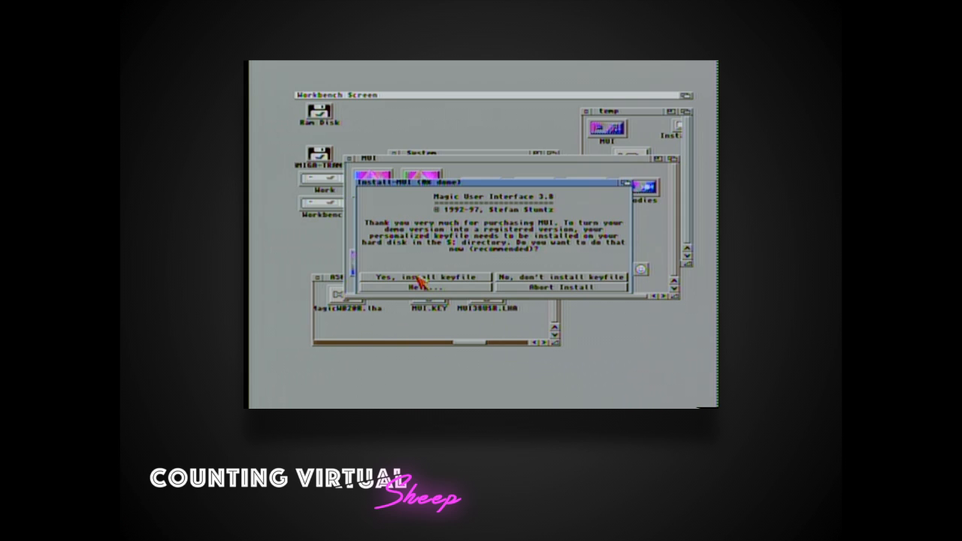
{"action": "left_click", "coordinate": [424, 276]}
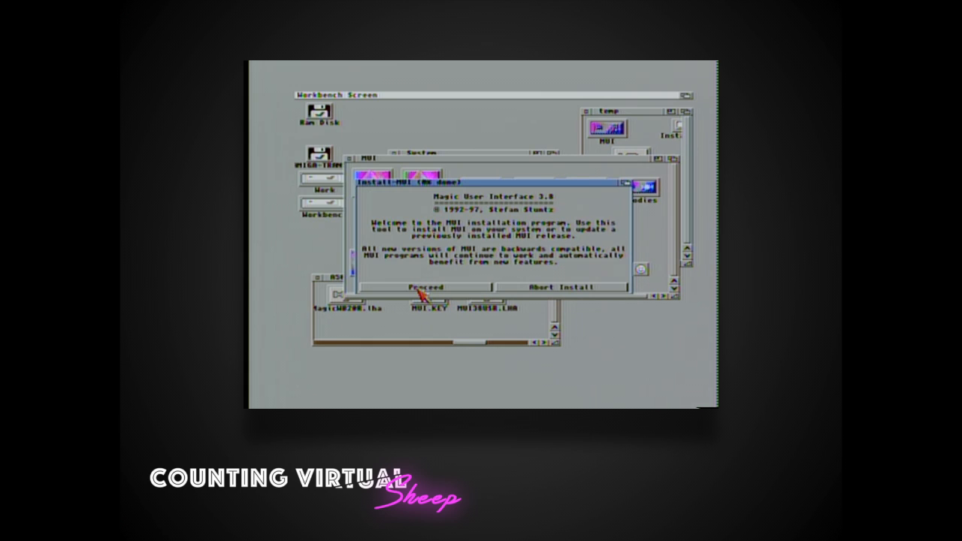
Step: Proceed through the MUI 3.8 installer accepting the default image sets and English documentation
{"action": "left_click", "coordinate": [424, 289]}
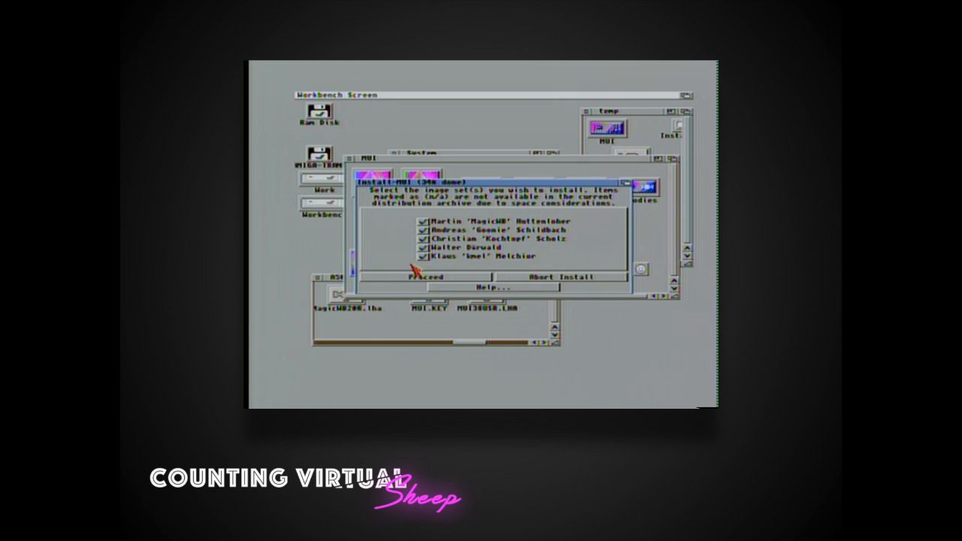
{"action": "left_click", "coordinate": [424, 277]}
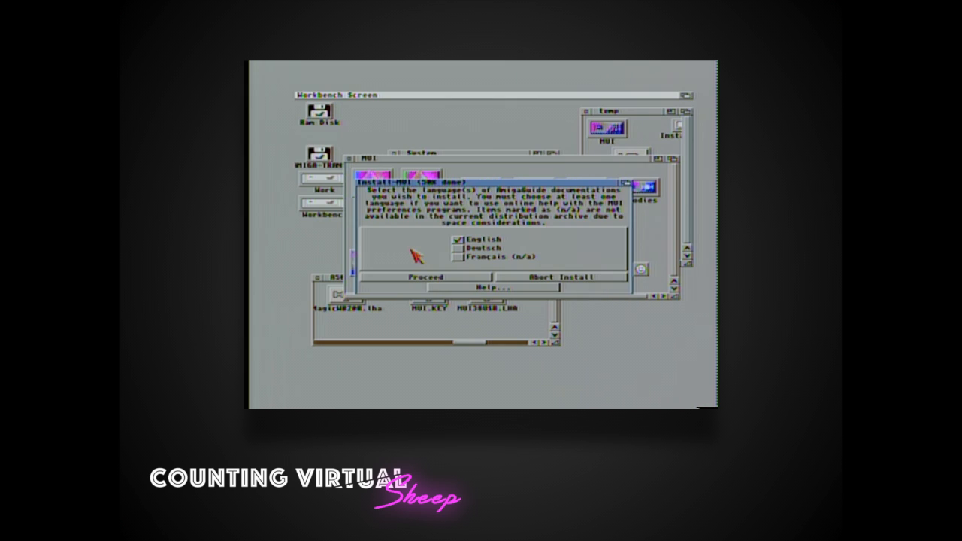
{"action": "left_click", "coordinate": [424, 277]}
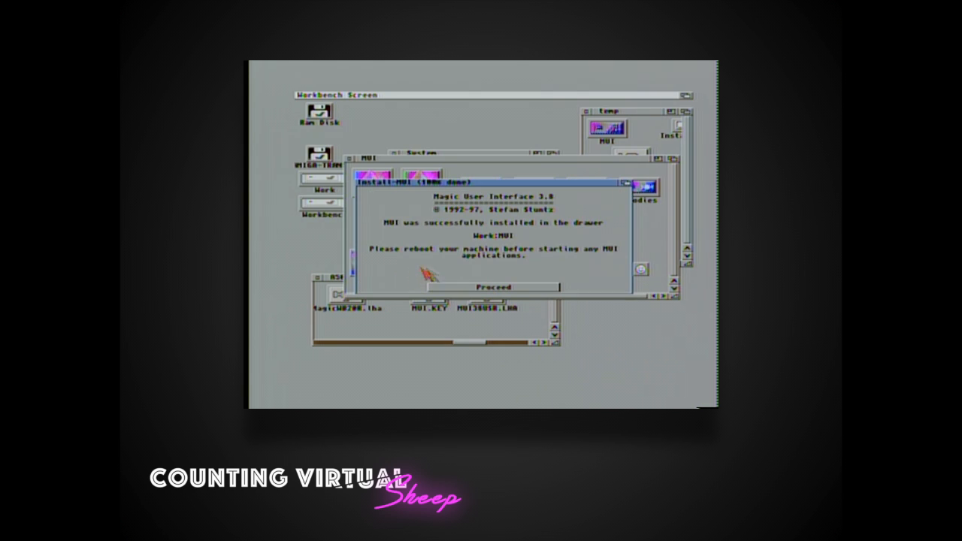
Step: Dismiss the MUI completion message, start a shell and extract MagicWB20.lha in Temp
{"action": "left_click", "coordinate": [493, 287]}
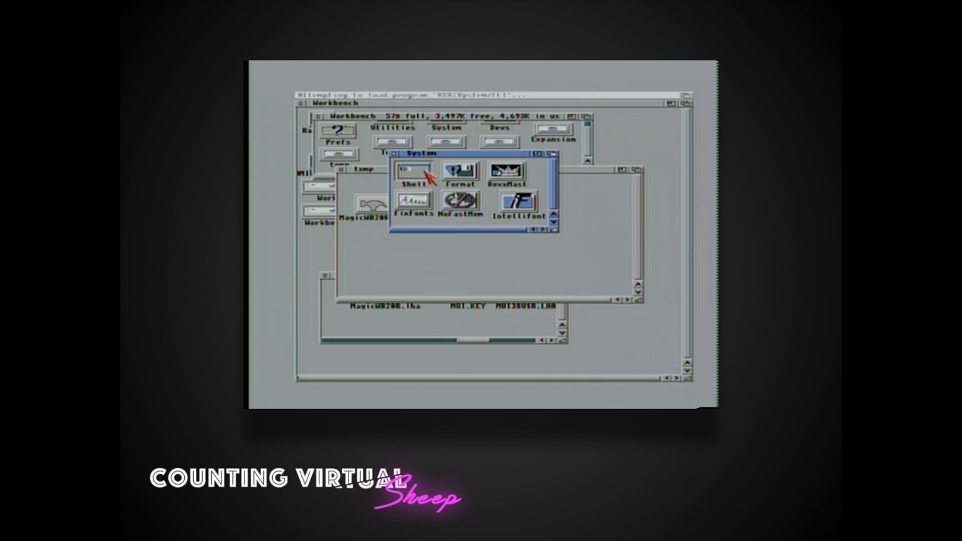
{"action": "double_click", "coordinate": [412, 173]}
{"action": "type", "text": "lha x magicw"}
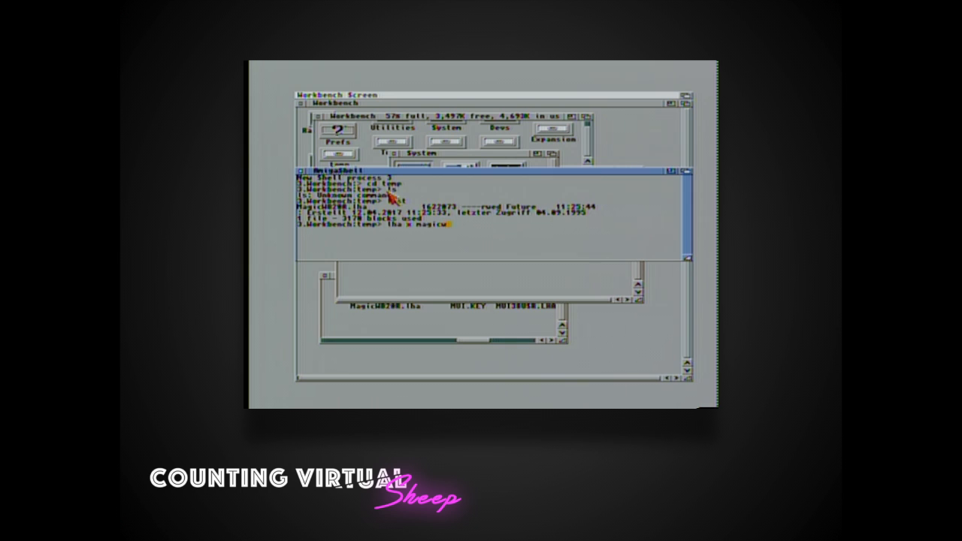
{"action": "key", "text": "Return"}
{"action": "type", "text": "cd"}
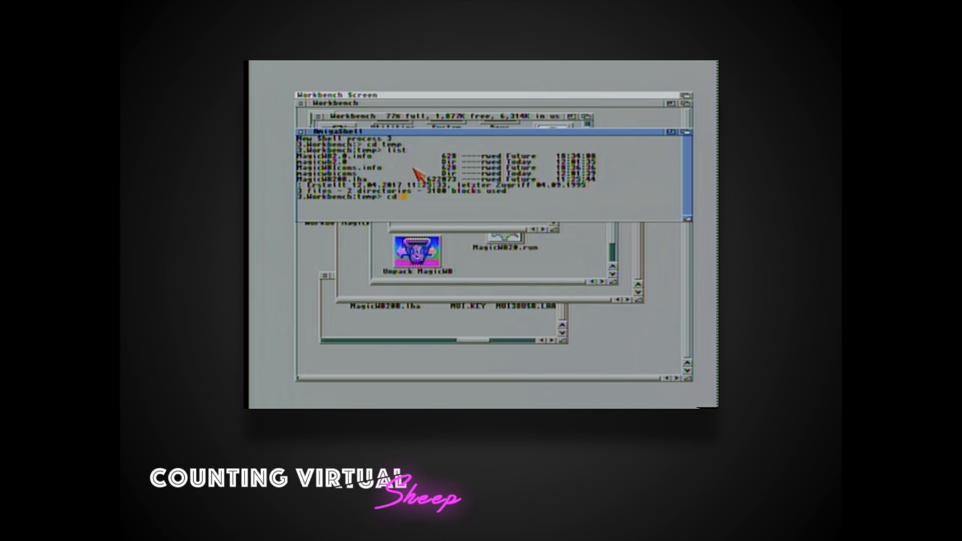
Step: Change directory into the extracted magicwb20 folder
{"action": "type", "text": "Magic"}
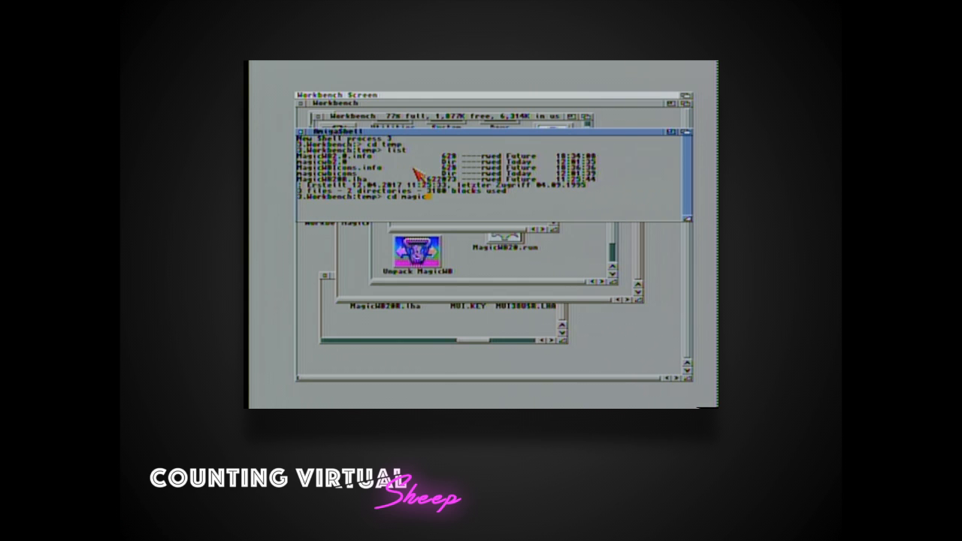
{"action": "type", "text": "wb2.0"}
{"action": "type", "text": "list"}
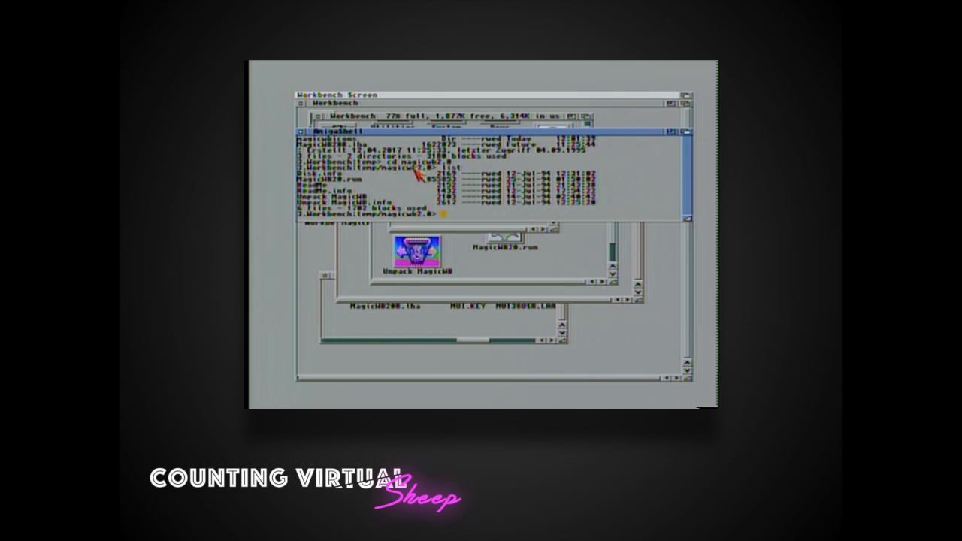
{"action": "type", "text": "m"}
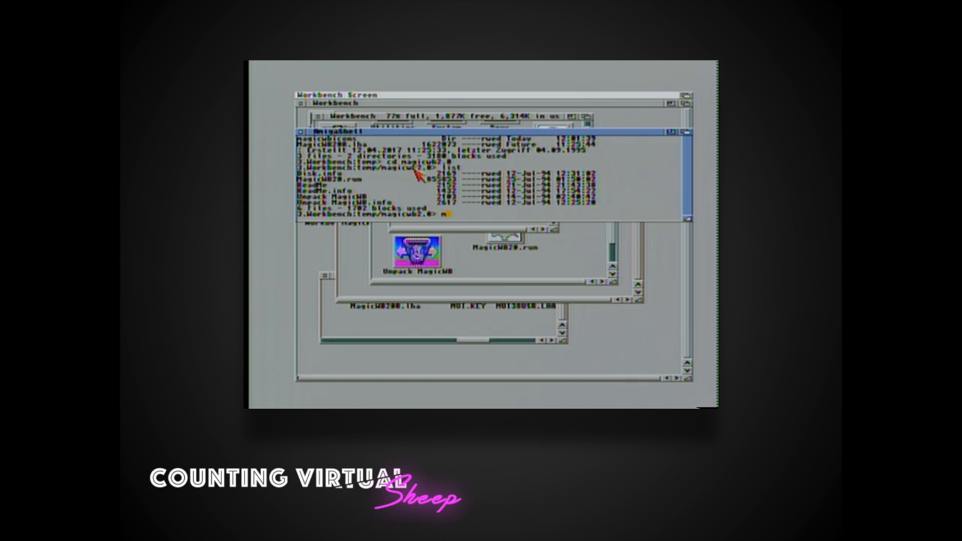
{"action": "type", "text": "magicwb"}
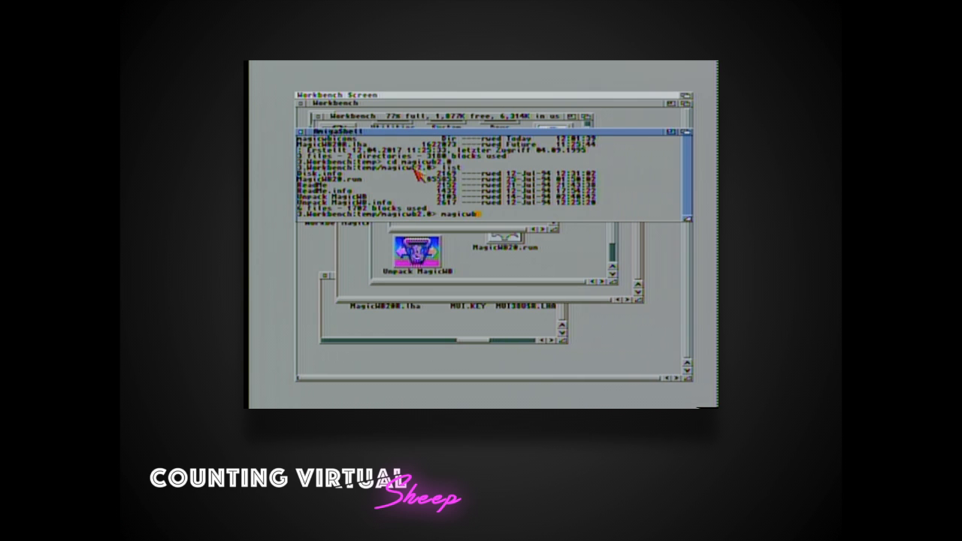
{"action": "type", "text": "20"}
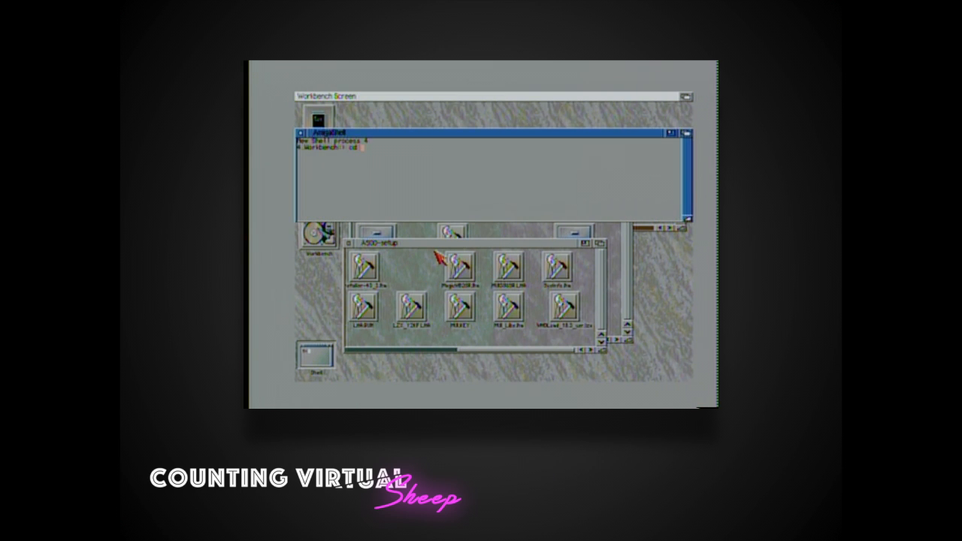
Step: After the MagicWB install and reboot, change the shell directory to Work
{"action": "type", "text": "work"}
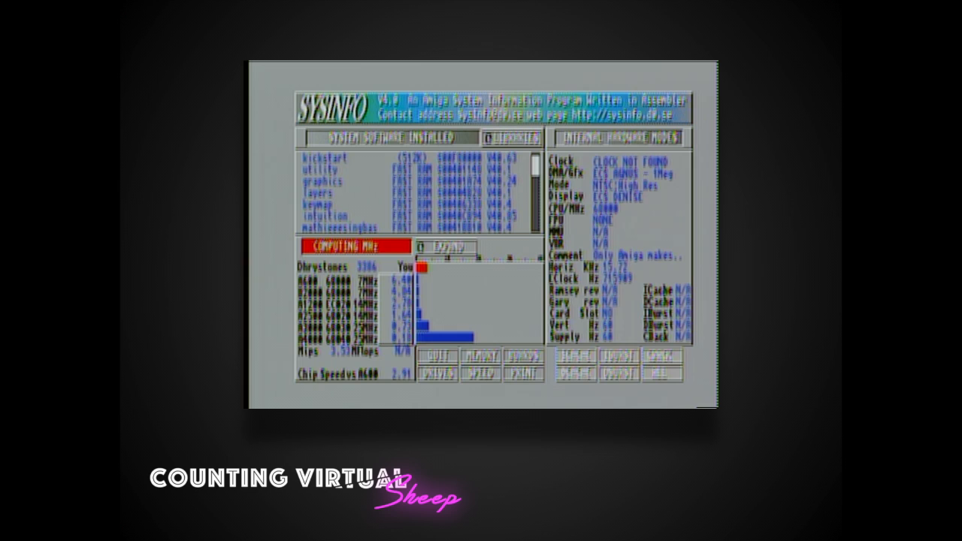
Step: Run SysInfo's SPEED test to compute MHz and the comparison chart
{"action": "left_click", "coordinate": [352, 247]}
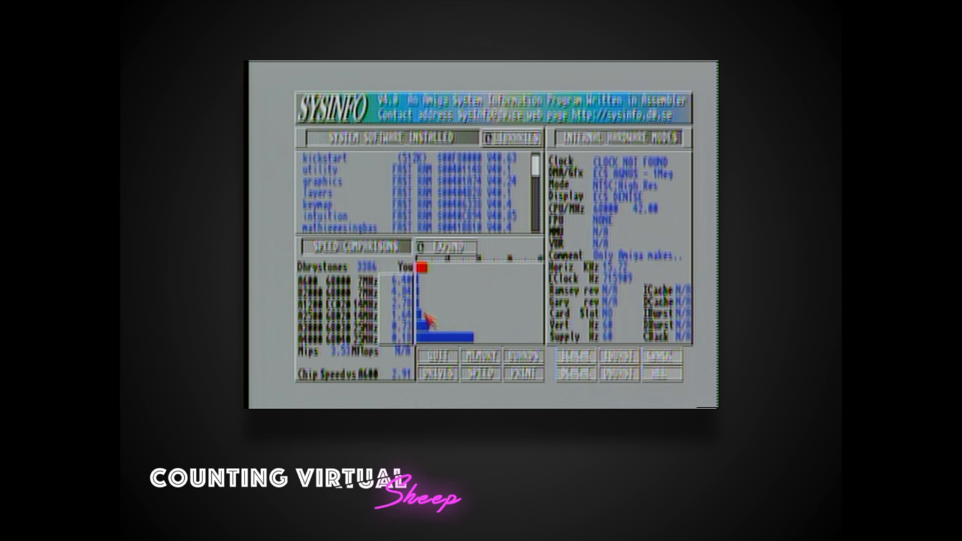
{"action": "mouse_move", "coordinate": [429, 286]}
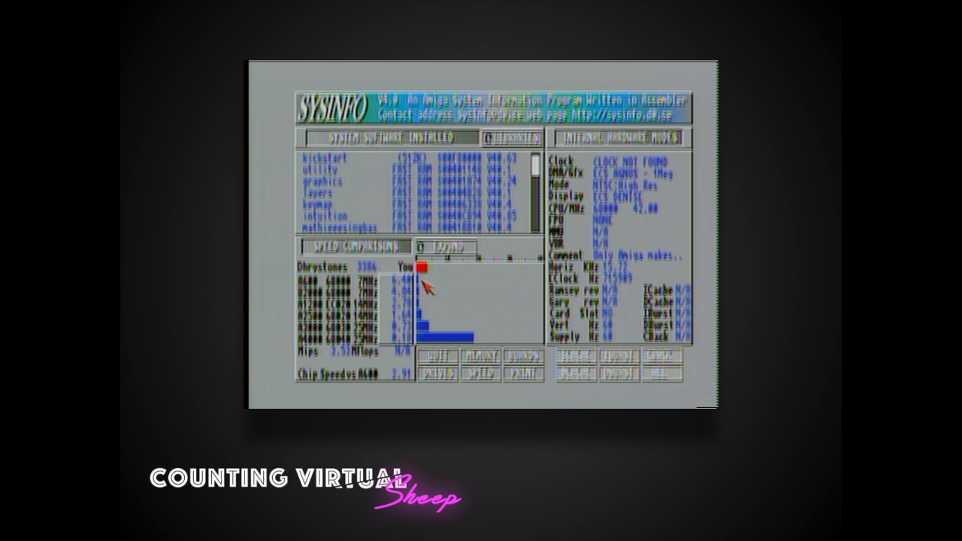